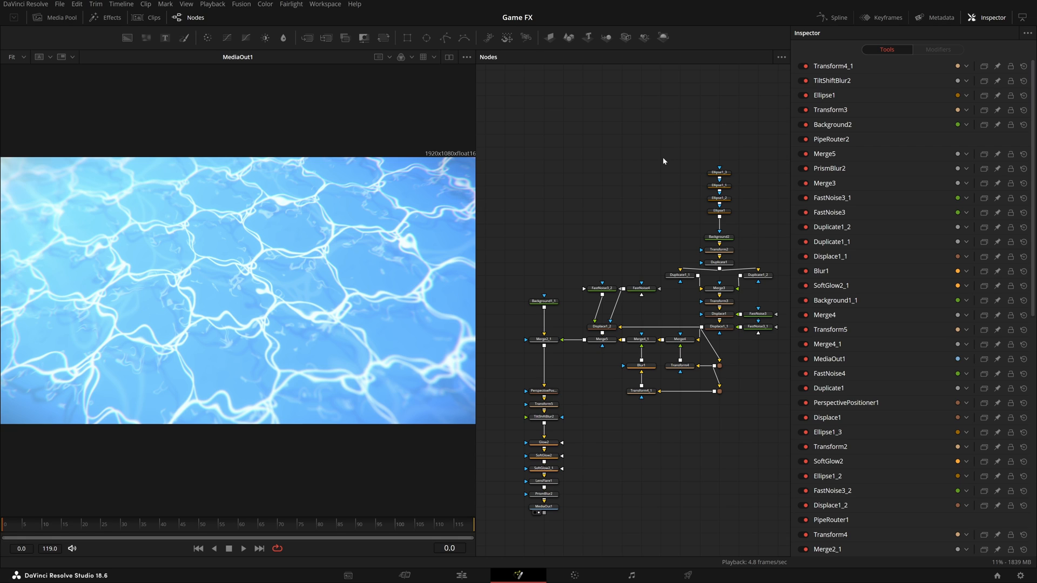
pyautogui.moveTo(679, 229)
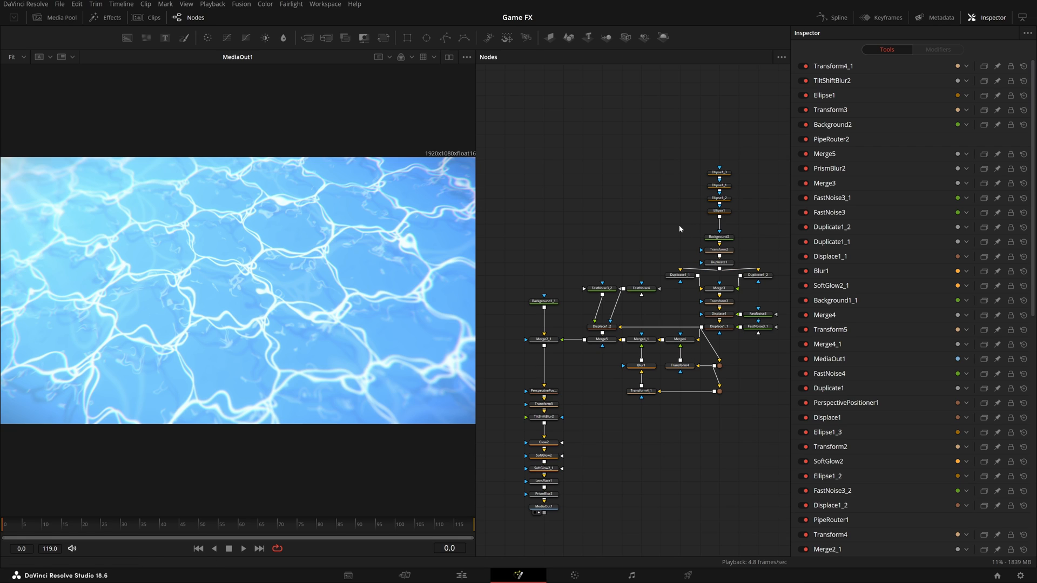
# - Select FastNoise4 so its Noise parameters show in the Inspector
pyautogui.click(621, 288)
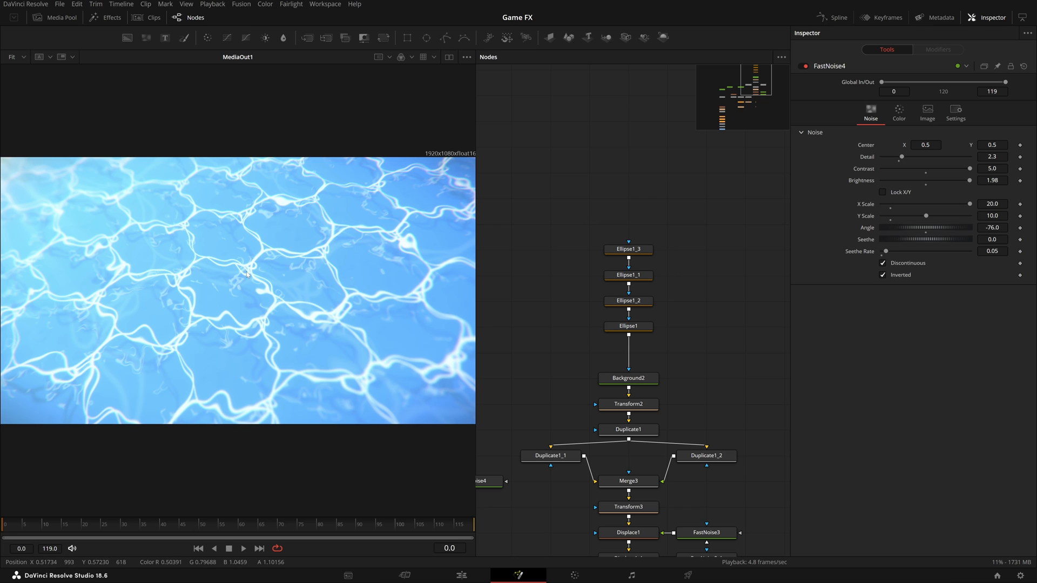
pyautogui.moveTo(734, 245)
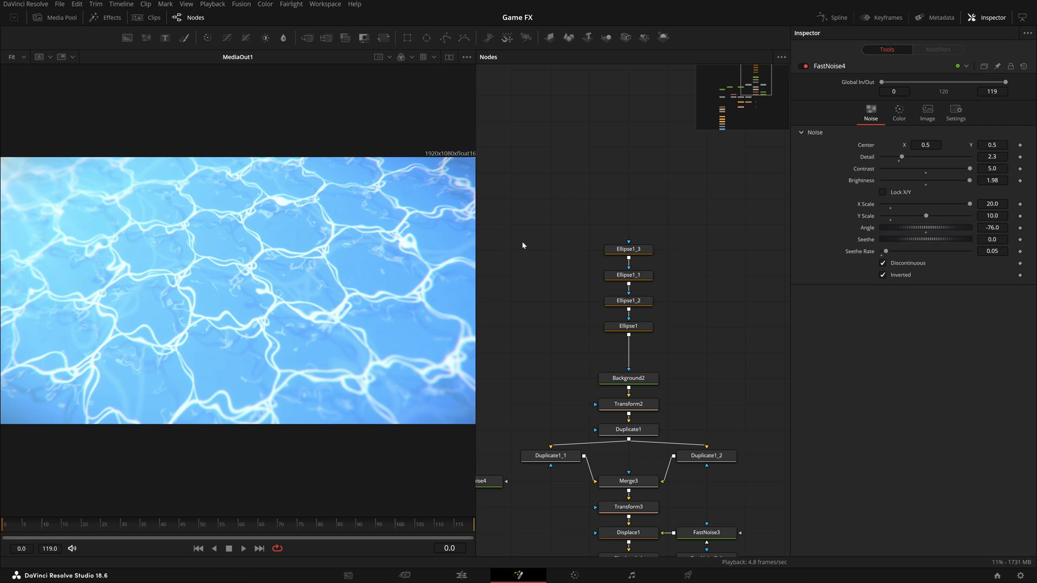
pyautogui.moveTo(449, 197)
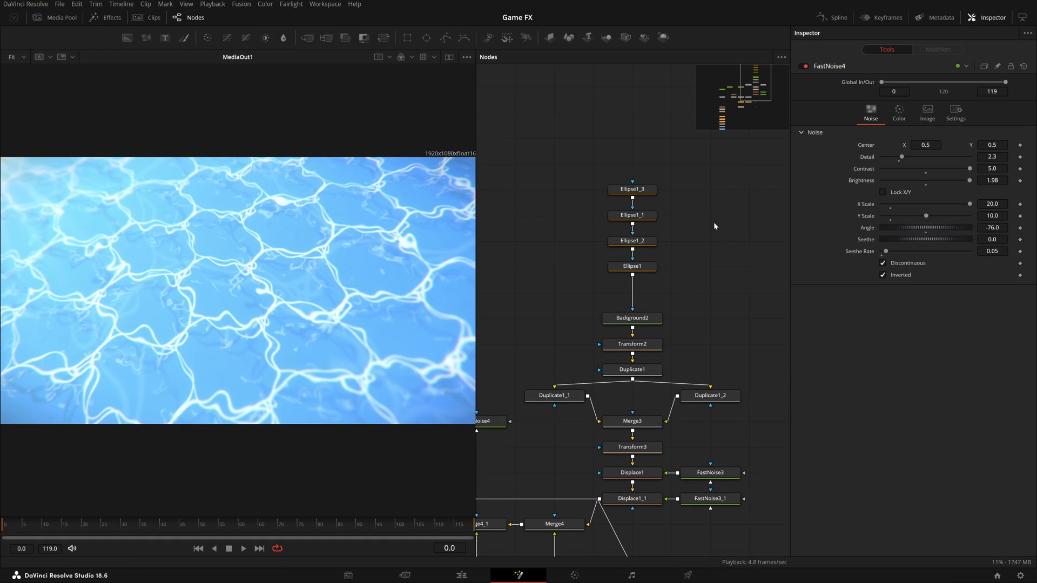
# - View and inspect the Ellipse1_3, Ellipse1_1 and Ellipse1 bubble shapes in turn
pyautogui.click(631, 189)
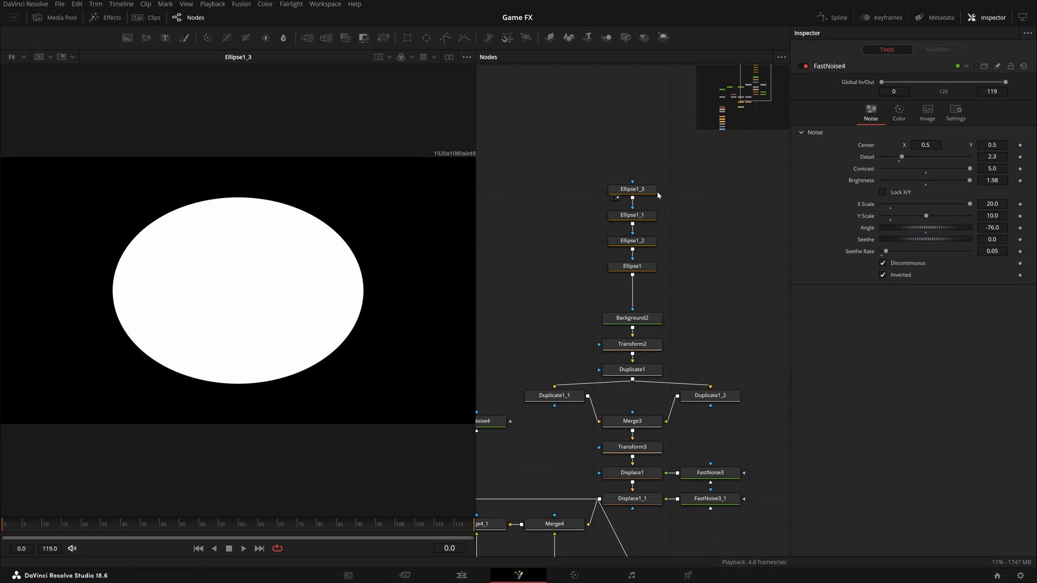
pyautogui.click(630, 189)
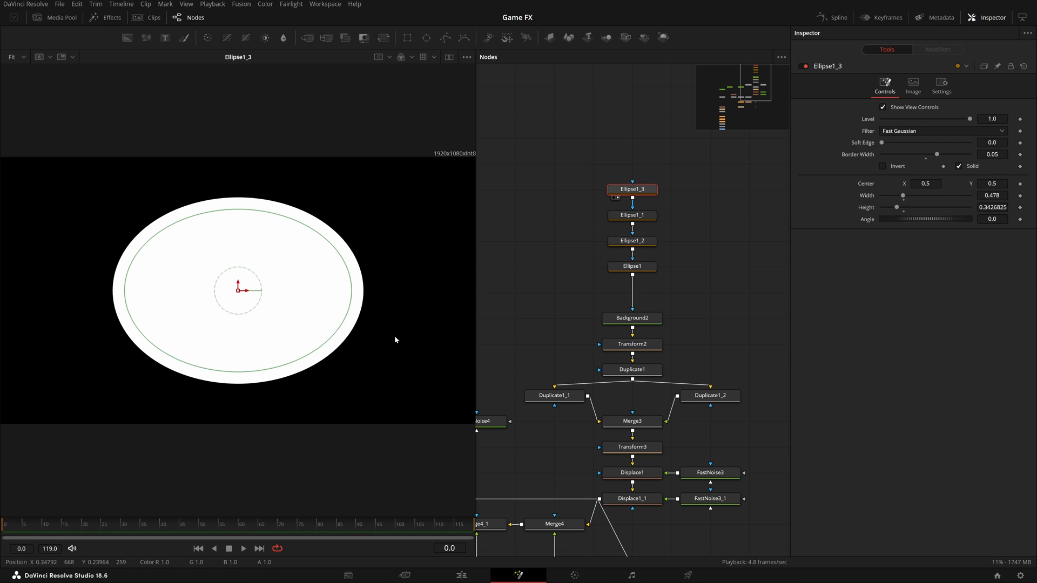
pyautogui.click(632, 215)
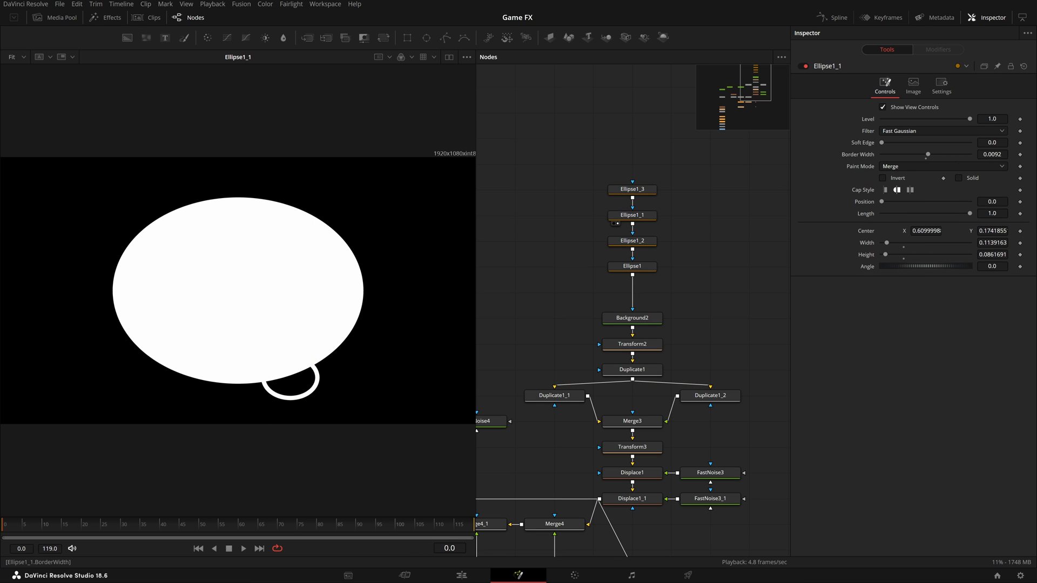
pyautogui.moveTo(679, 249)
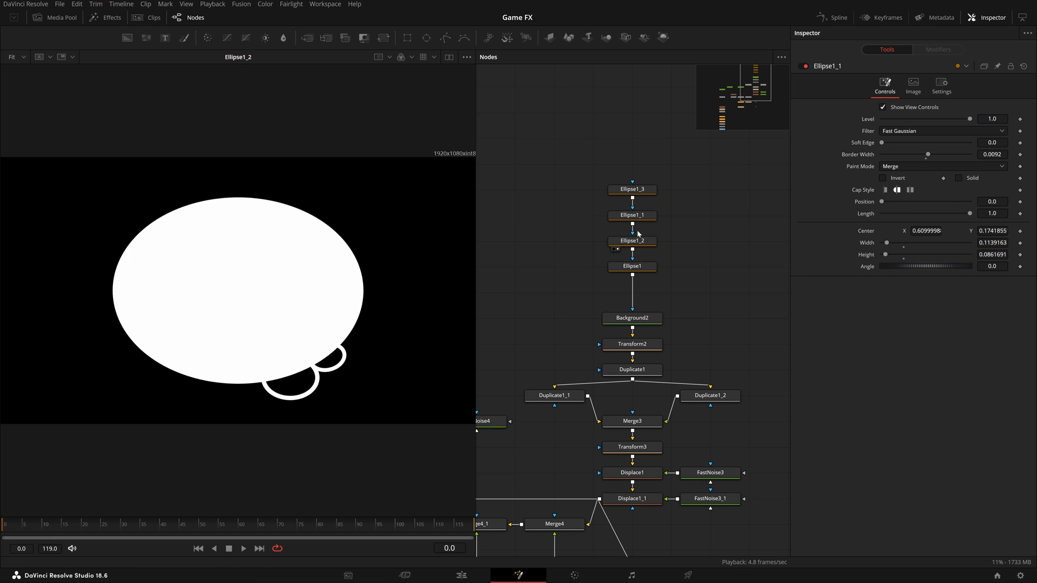
pyautogui.click(630, 215)
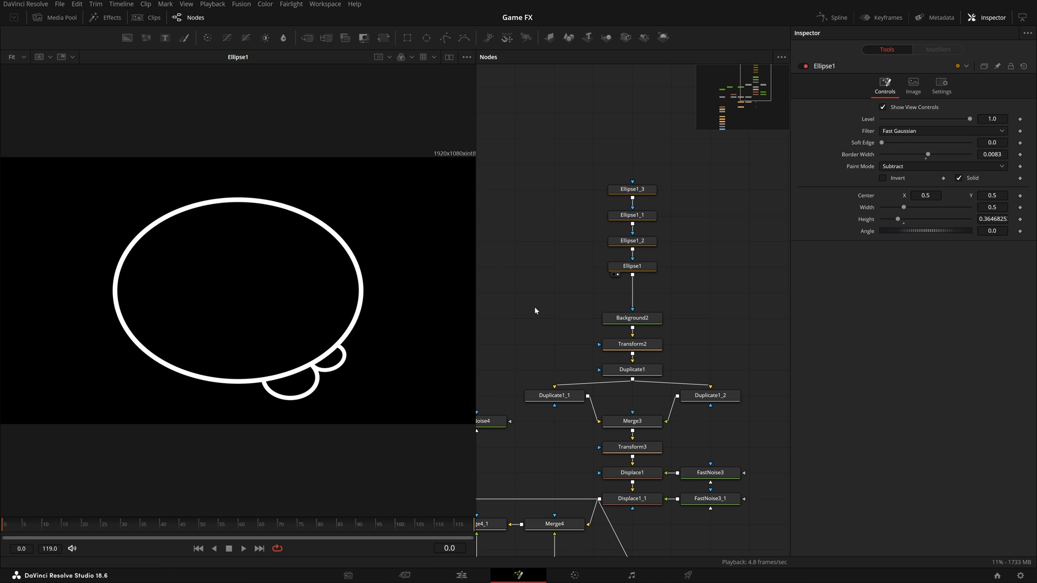
# - Try Ellipse1_3 as a thin unfilled ring, restore its solid fill, then view Background2's pale-blue colour
pyautogui.click(631, 190)
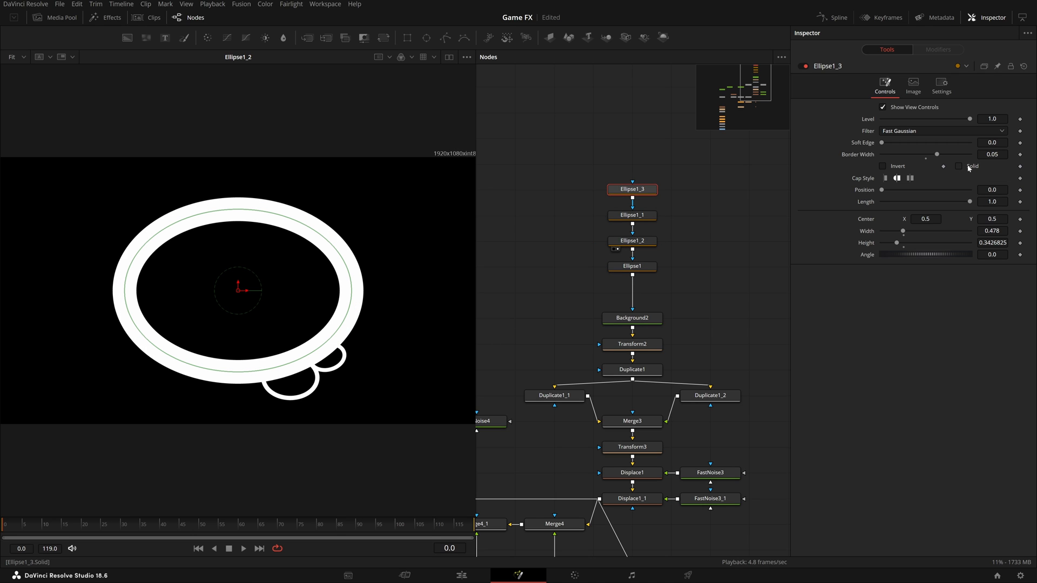
pyautogui.moveTo(937, 155); pyautogui.dragTo(926, 154)
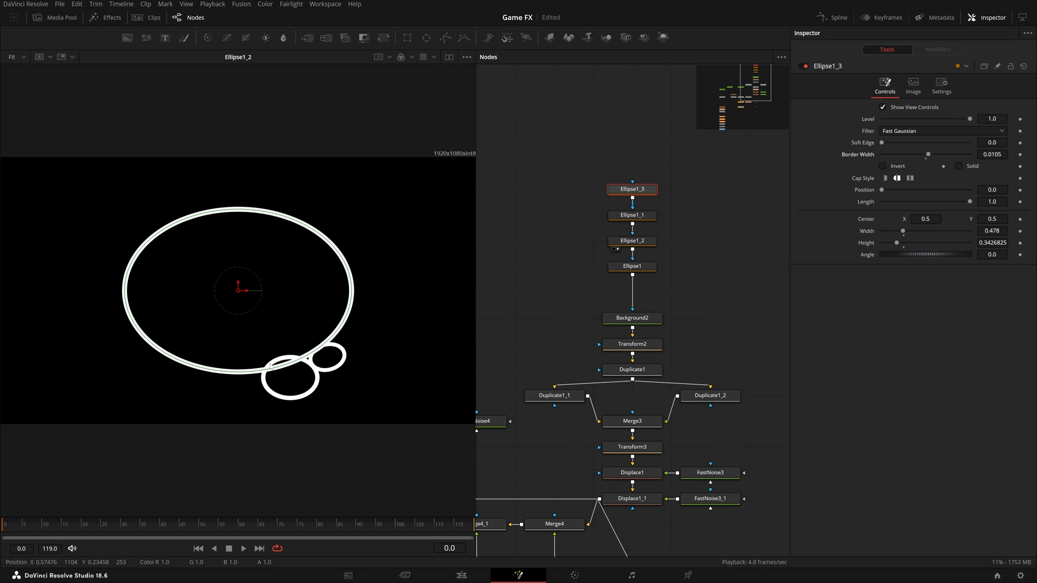
pyautogui.click(959, 166)
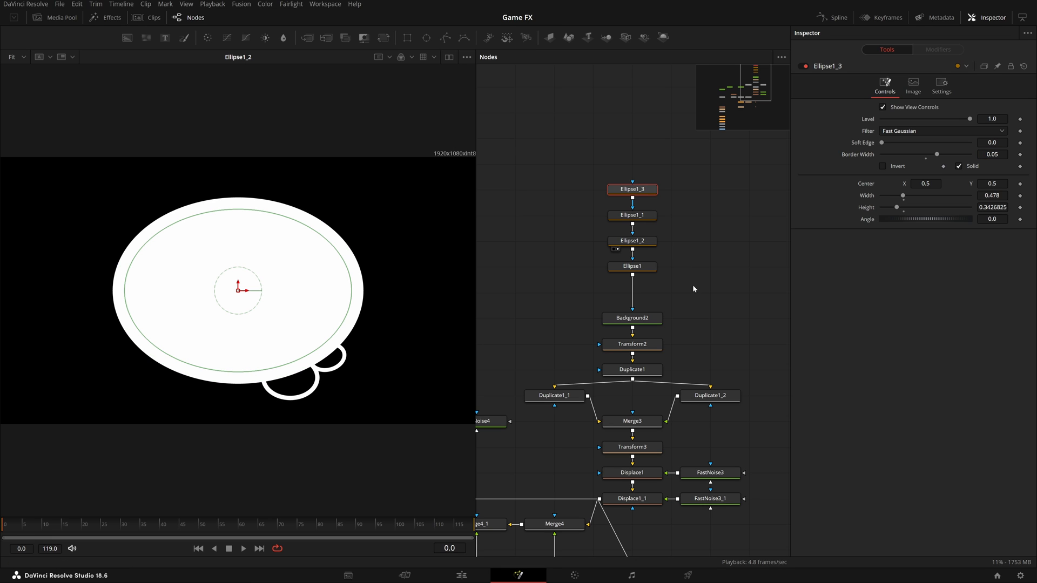
pyautogui.click(631, 266)
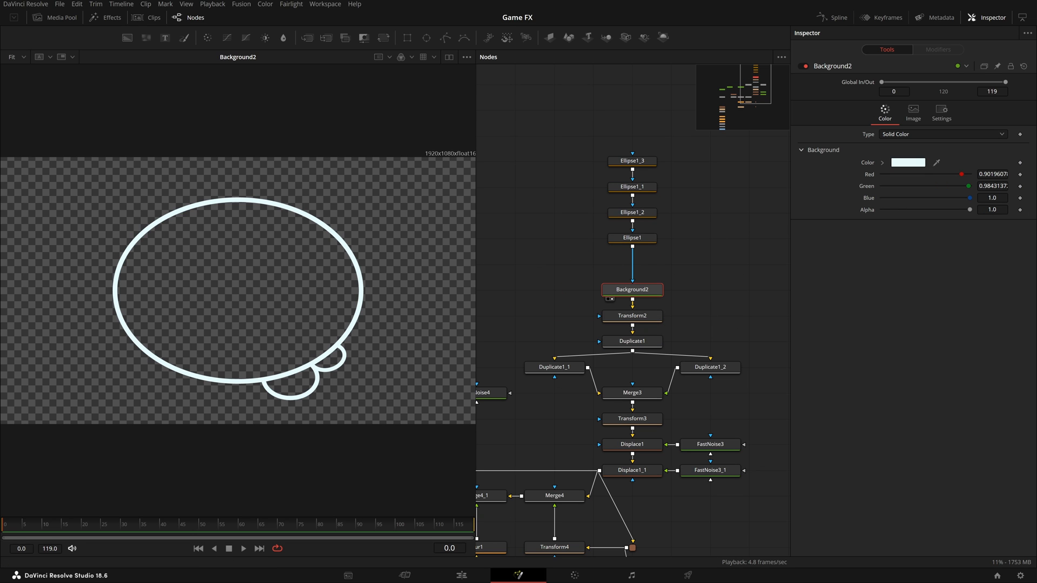
# - Review the Transform2 shrunk shape and the Duplicate1 diagonal row of copies
pyautogui.click(908, 162)
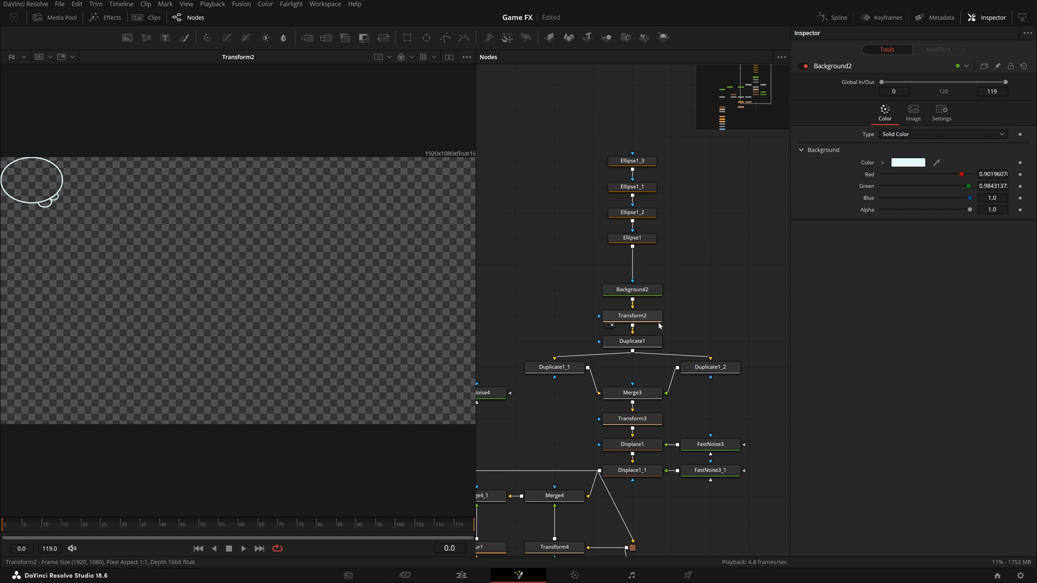
pyautogui.click(631, 315)
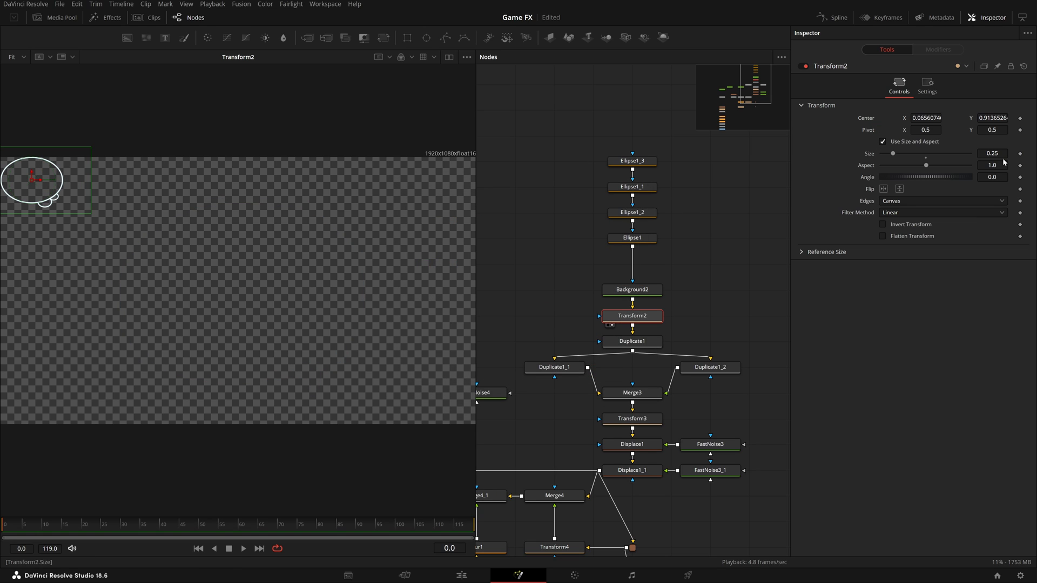
pyautogui.scroll(-3)
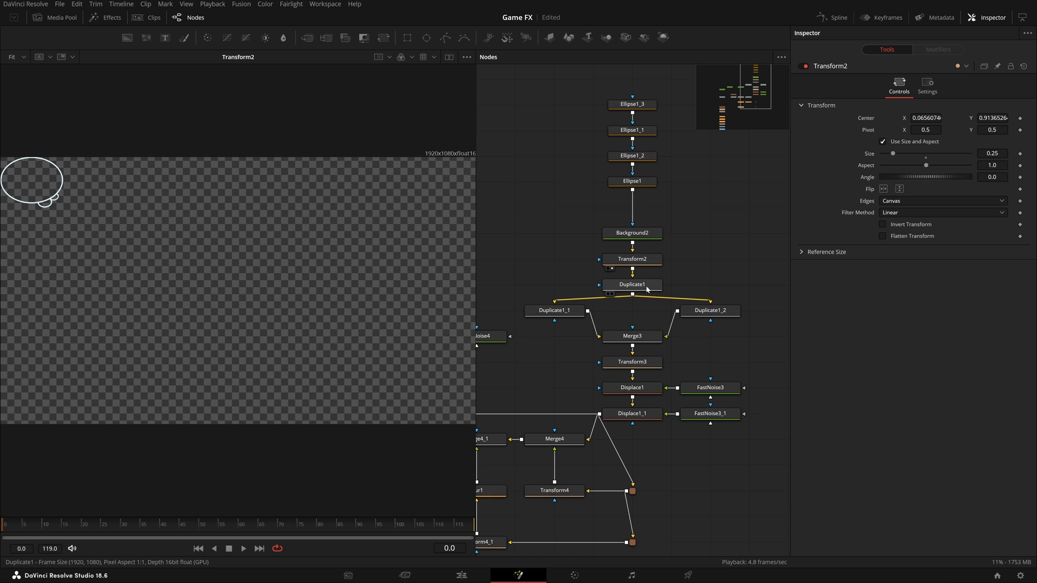
pyautogui.click(631, 284)
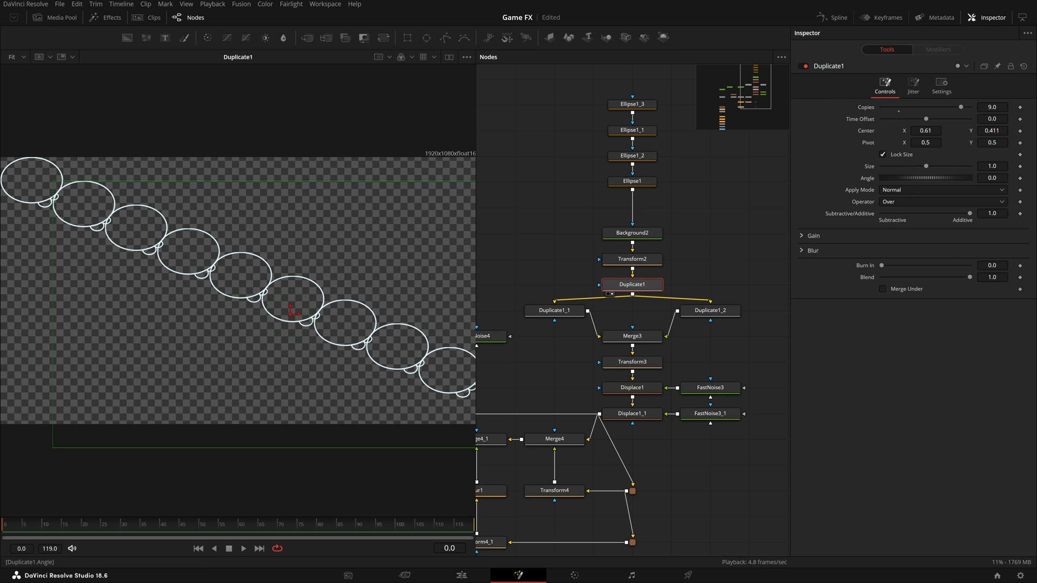
pyautogui.moveTo(631, 284)
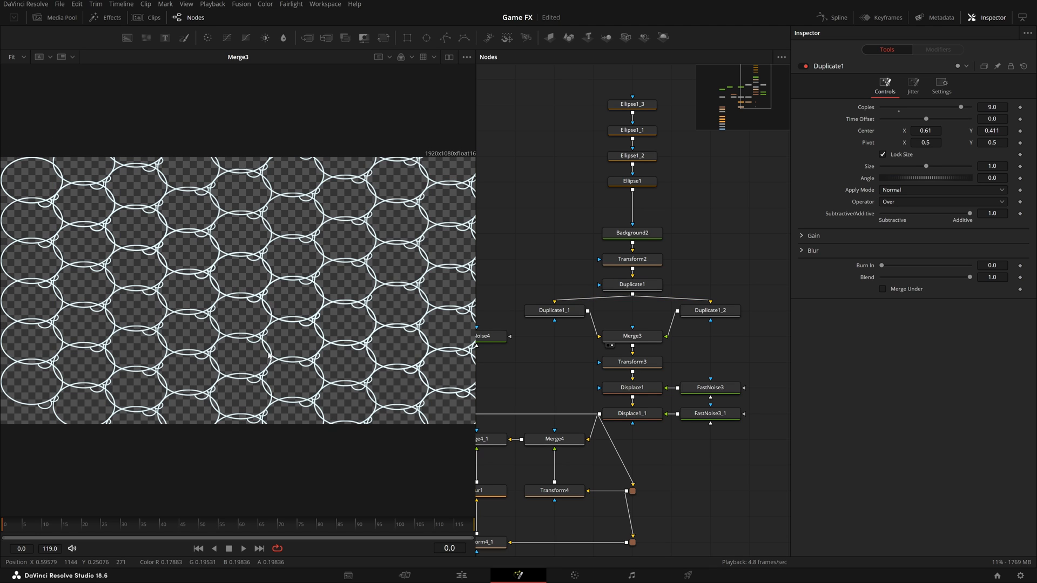
# - Review Transform3's enlarged tiled grid, then view Displace1's warped caustic web
pyautogui.click(631, 362)
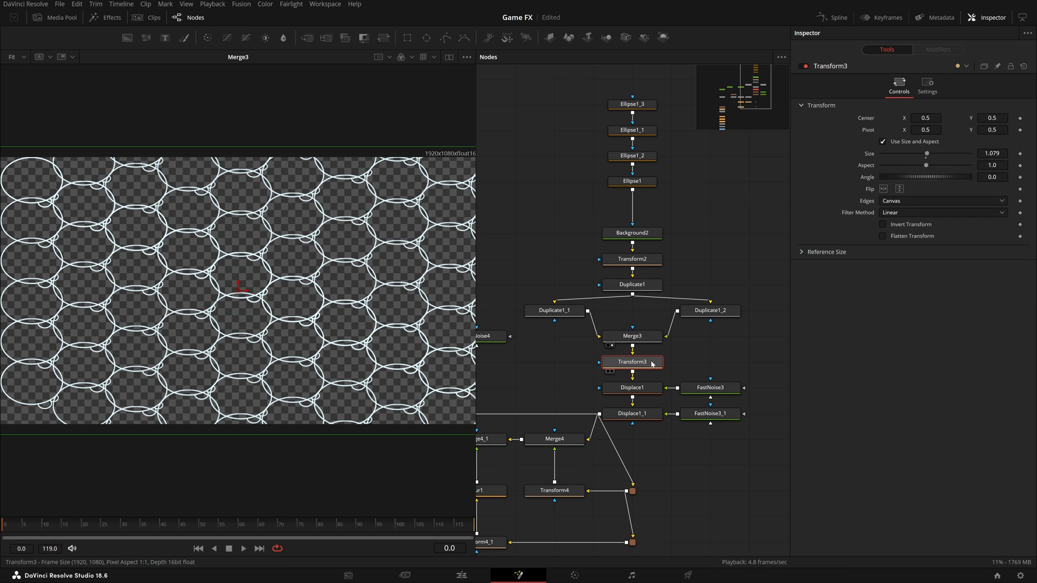
pyautogui.click(632, 362)
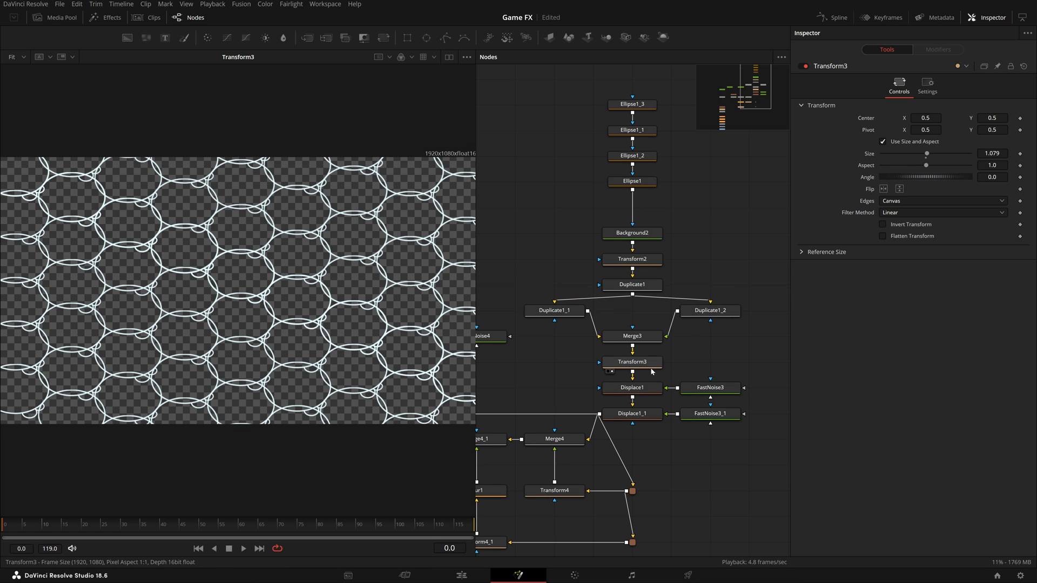
pyautogui.moveTo(188, 297)
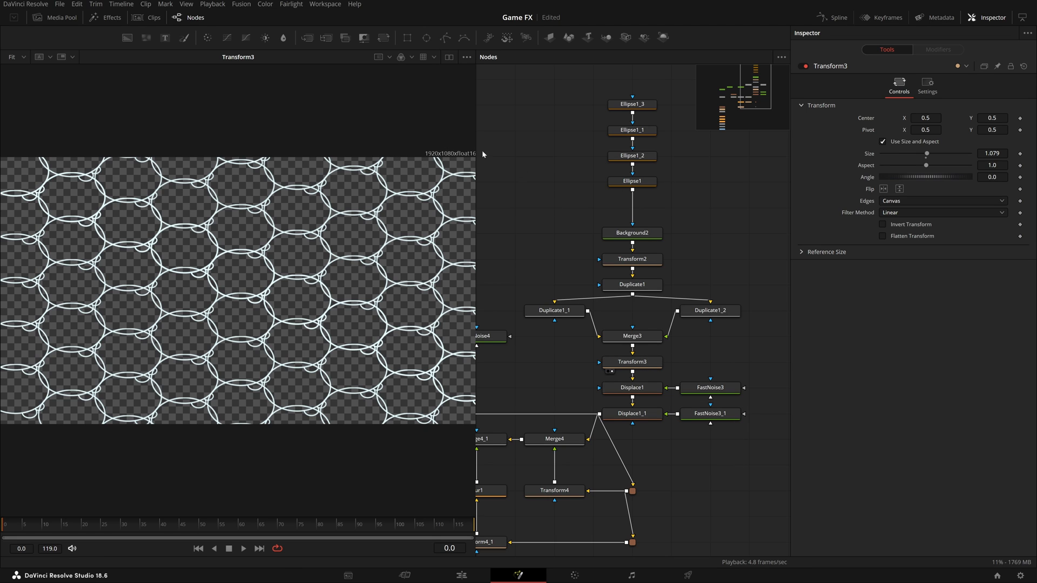
pyautogui.moveTo(711, 364)
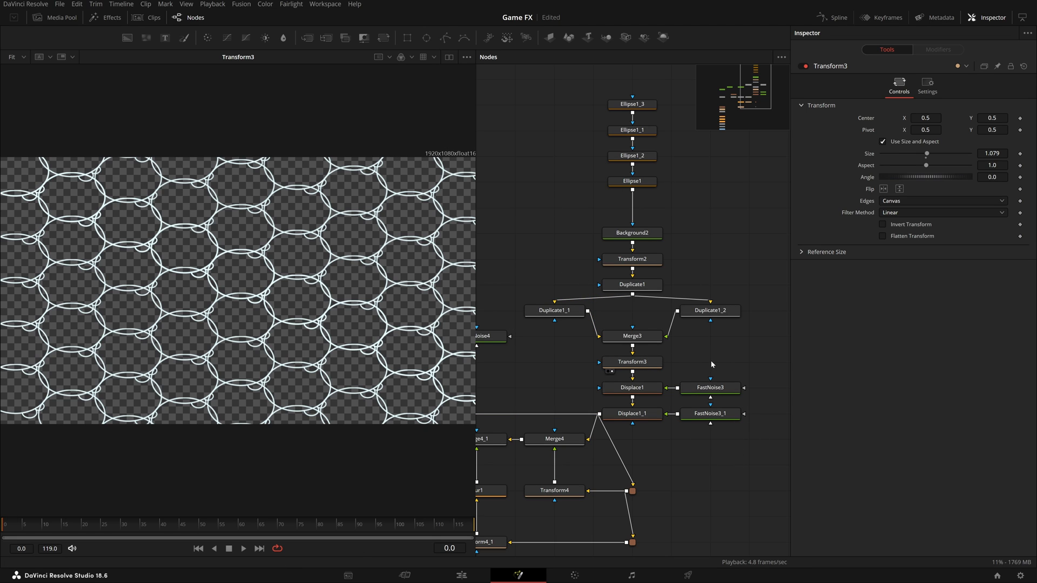
pyautogui.click(709, 388)
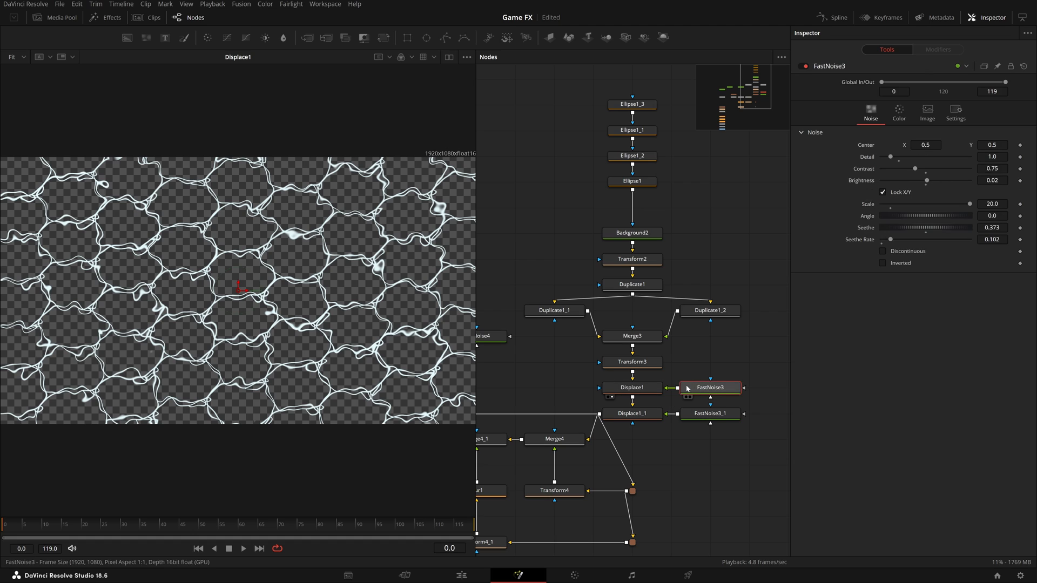
# - Inspect FastNoise3's grey noise and colour settings, then Displace1's refraction with Y following X by expression
pyautogui.click(709, 386)
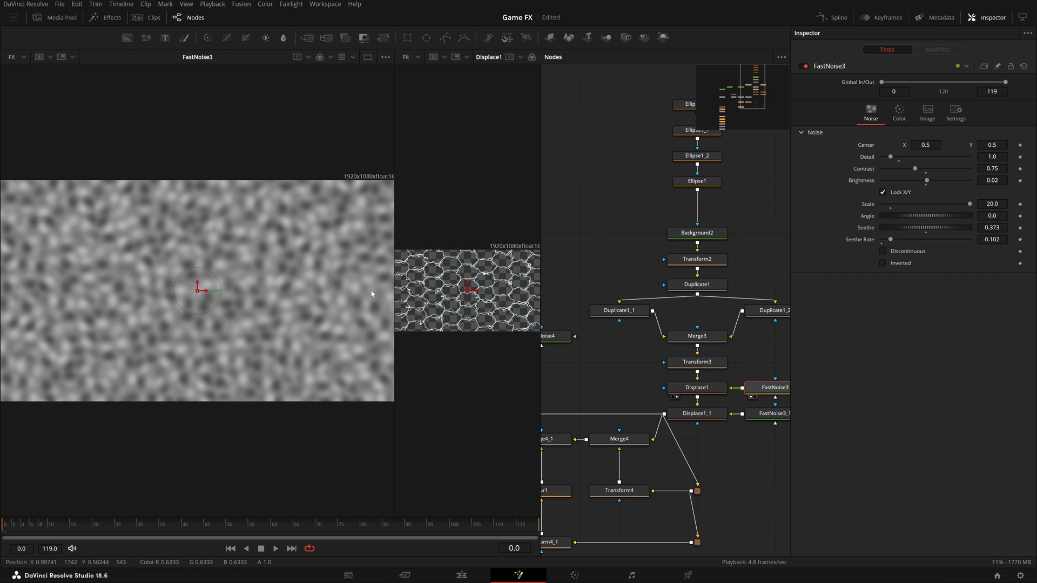
pyautogui.click(898, 112)
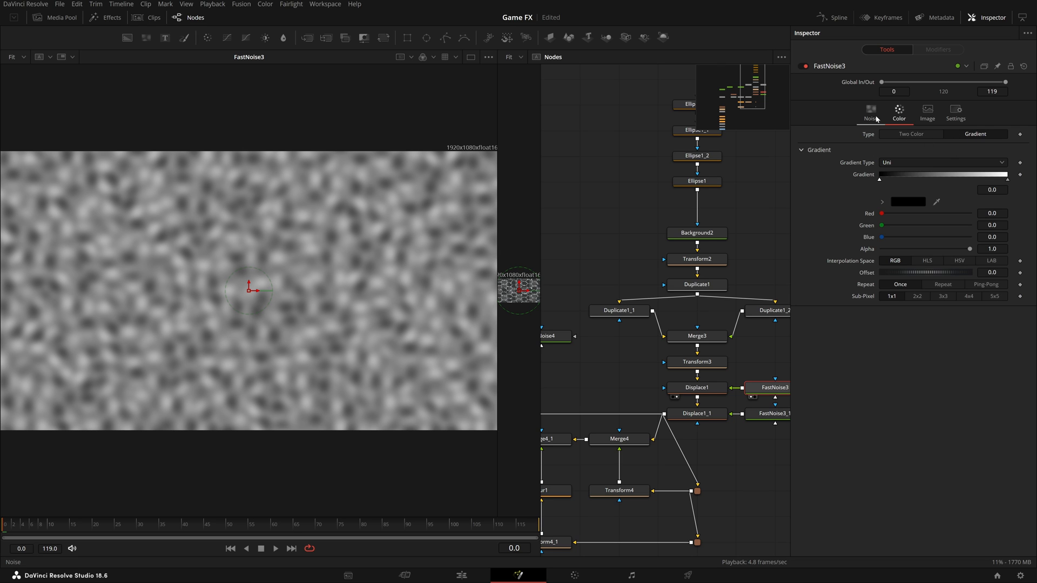
pyautogui.click(871, 110)
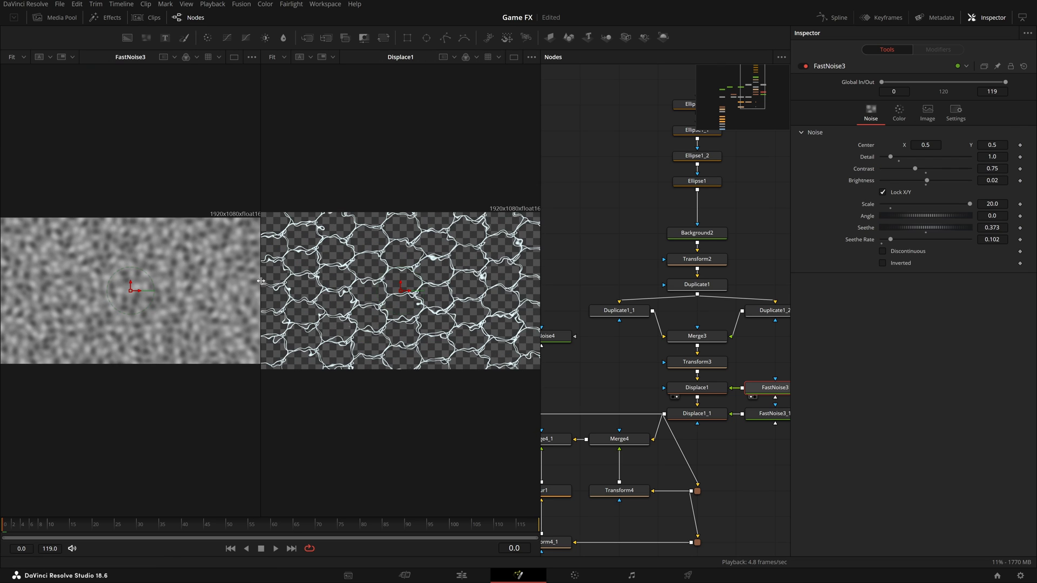
pyautogui.click(695, 386)
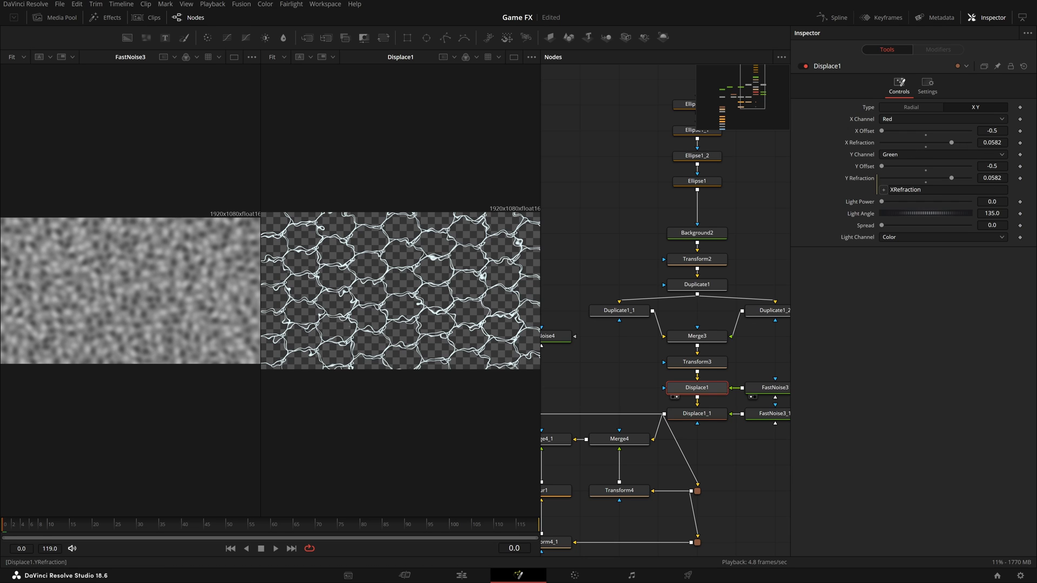
# - Check the Y Refraction expression options without changes, then show Displace1_1 alone in a single viewer
pyautogui.rightClick(906, 190)
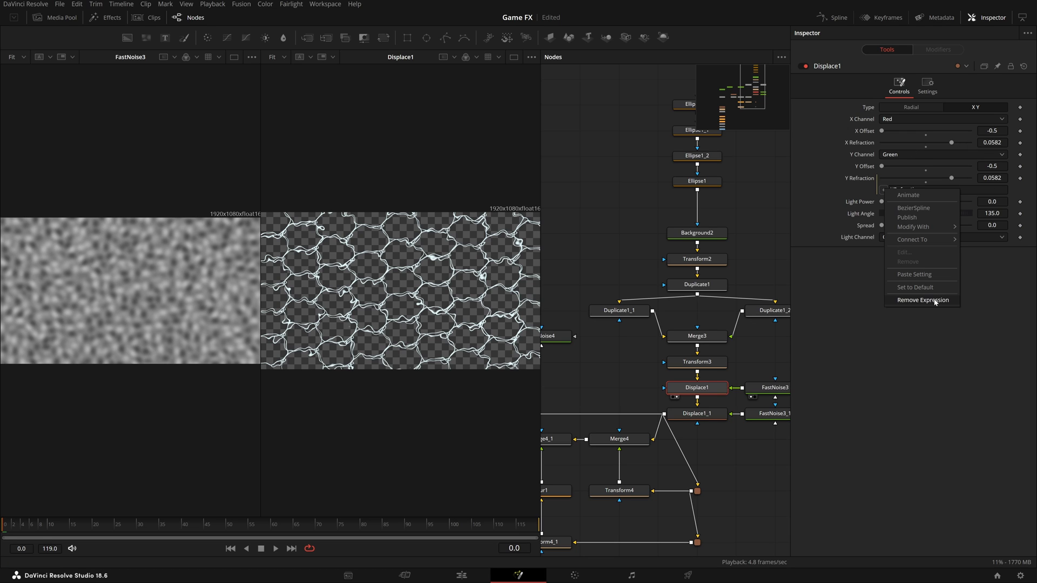
pyautogui.click(921, 299)
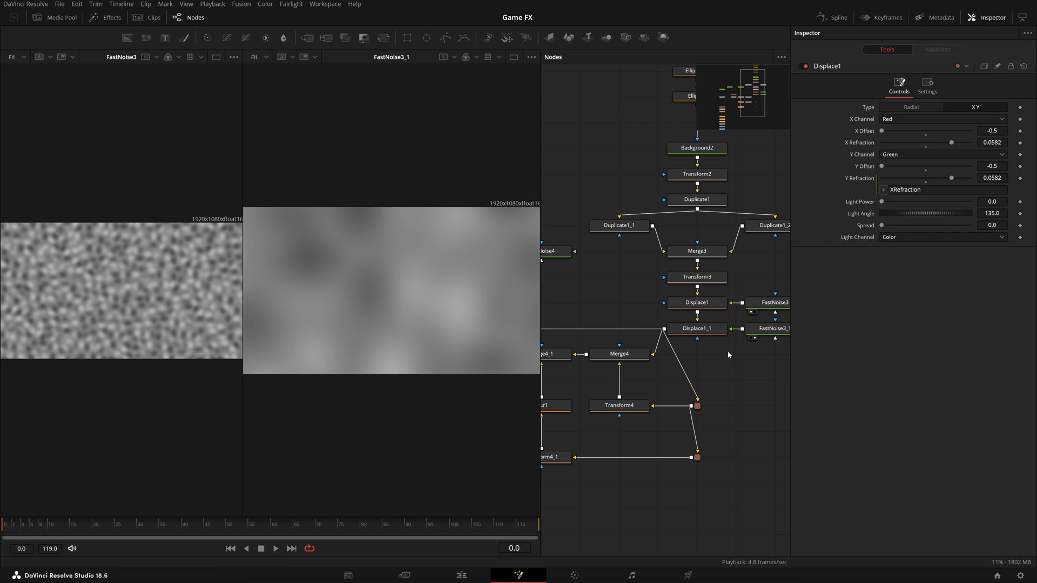
pyautogui.moveTo(157, 287)
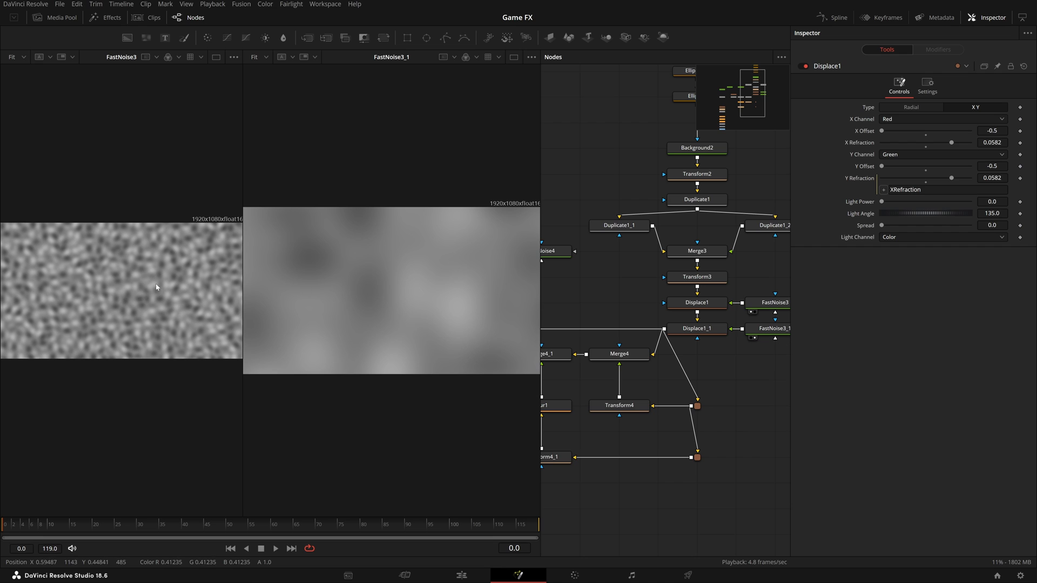
pyautogui.click(697, 328)
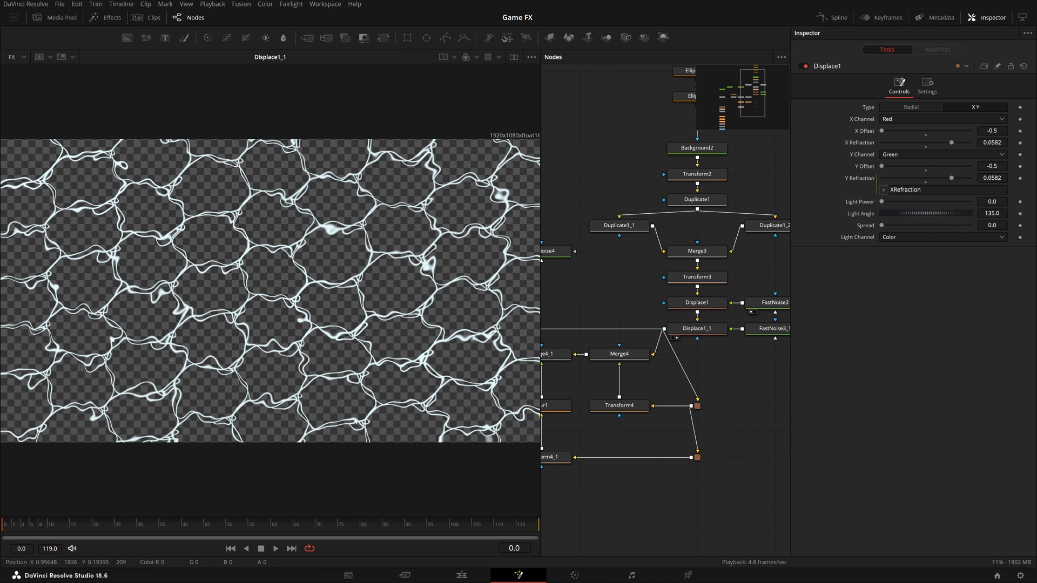
# - Compare FastNoise3 and FastNoise3_1 settings, play the caustics animation, then preview Merge4 over black
pyautogui.click(742, 302)
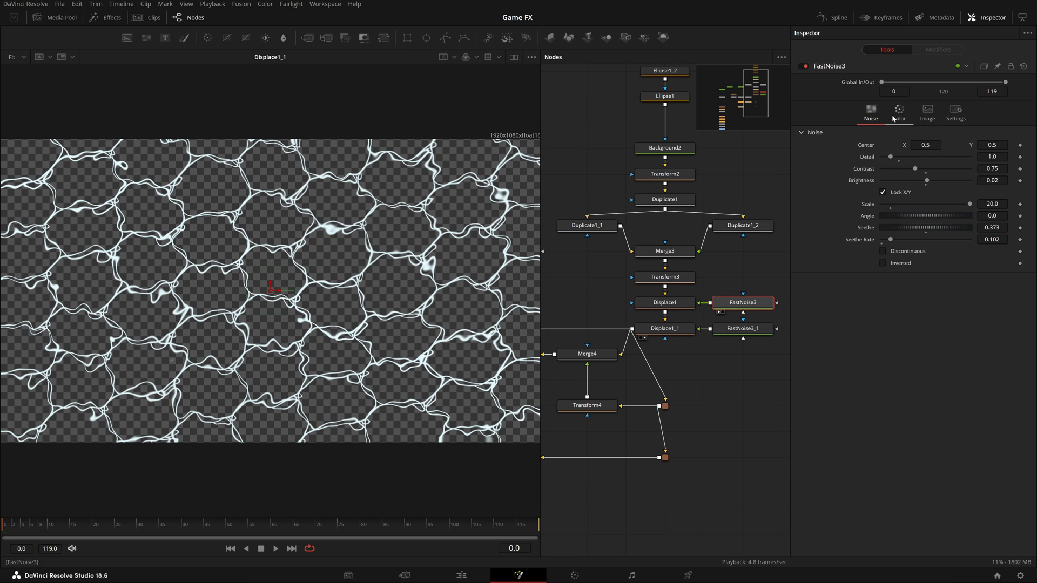
pyautogui.click(743, 328)
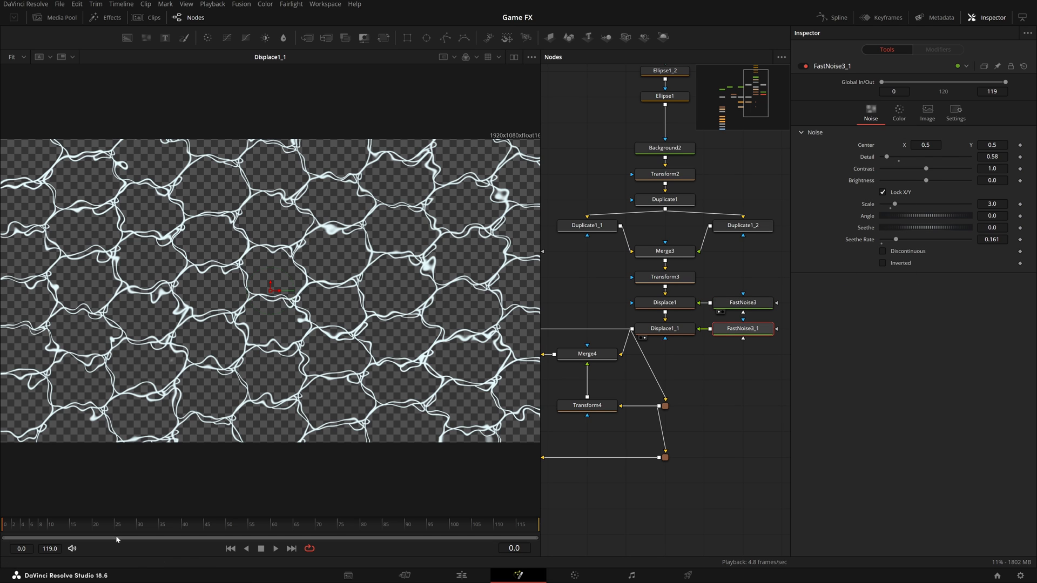
pyautogui.click(276, 549)
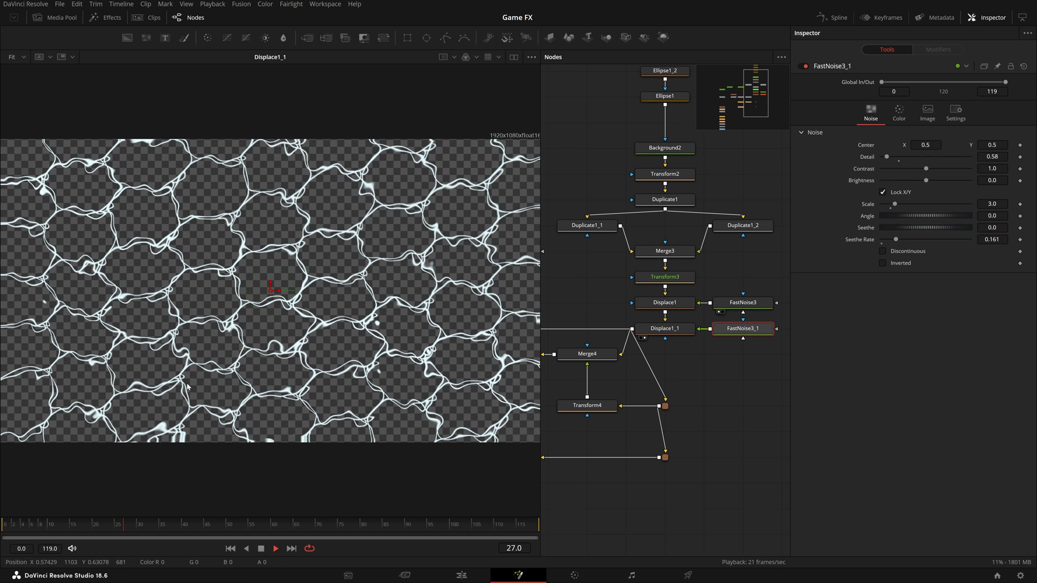
pyautogui.click(275, 548)
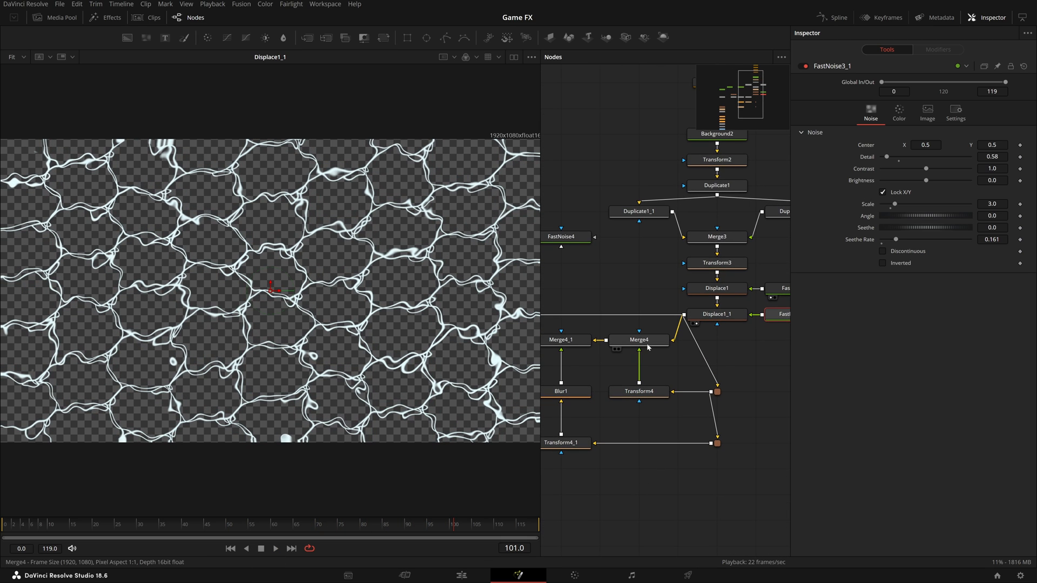
pyautogui.click(638, 341)
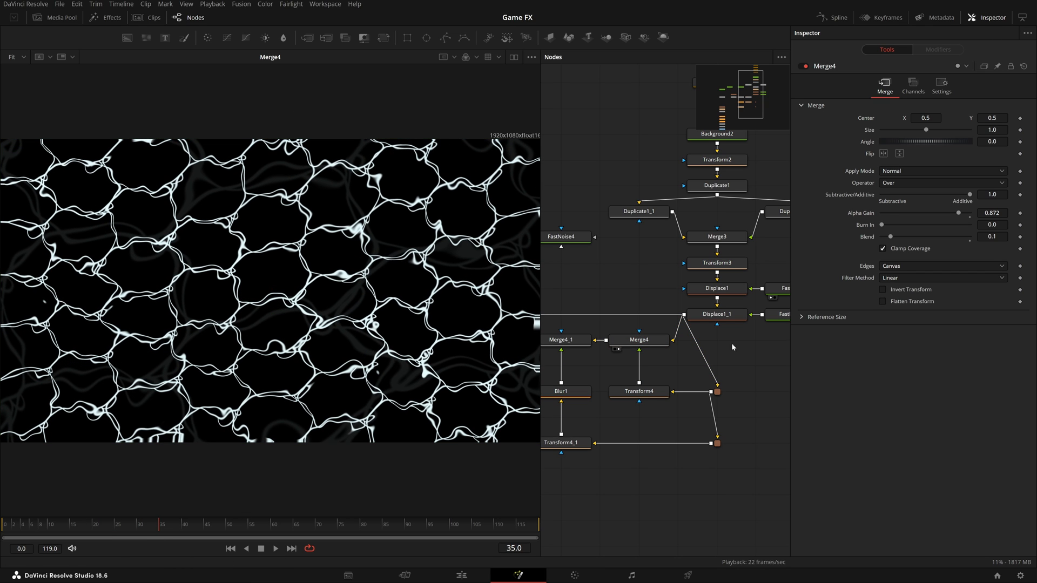
pyautogui.click(716, 314)
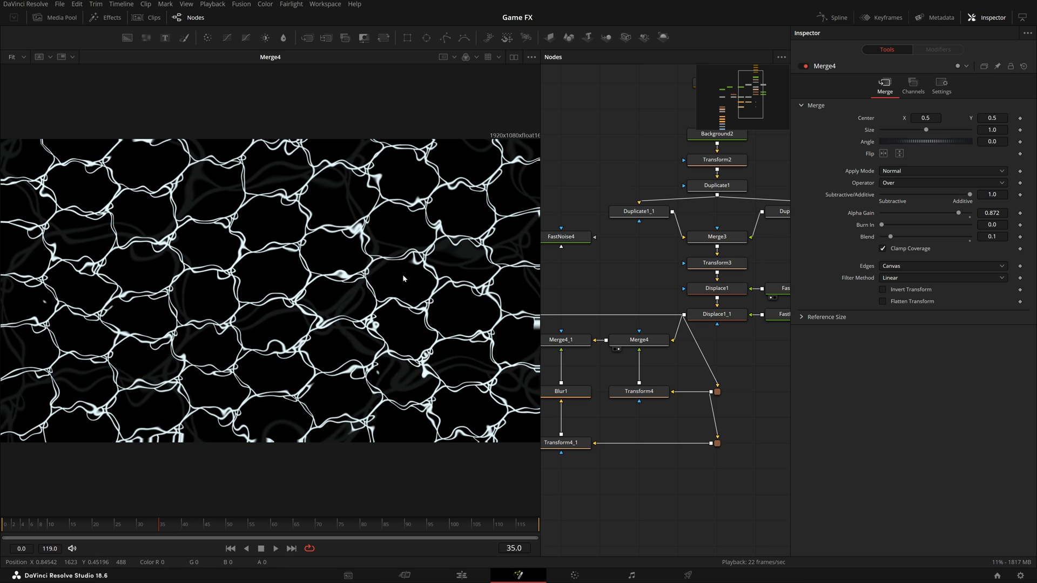
pyautogui.click(638, 340)
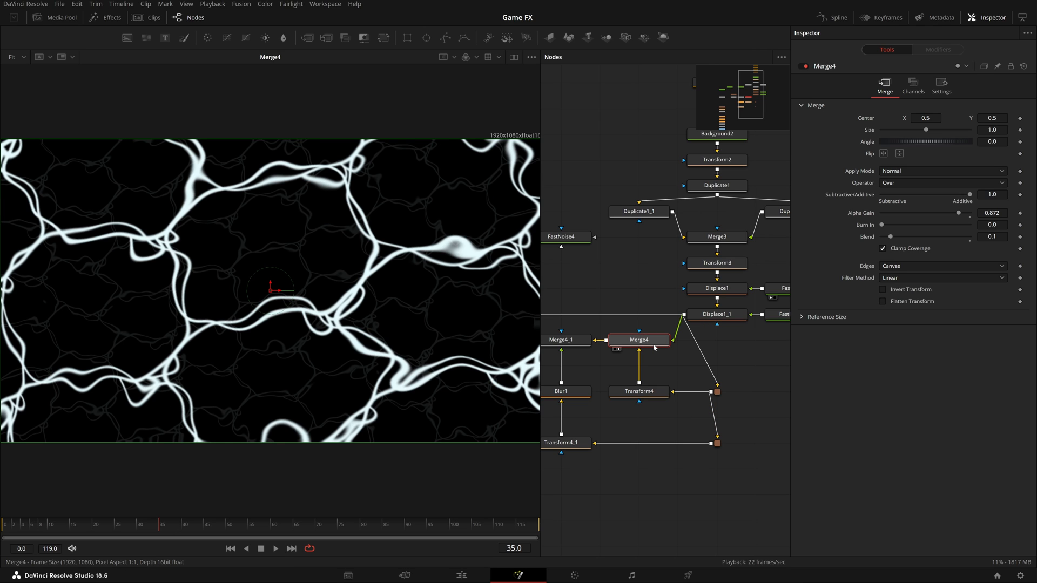
pyautogui.click(716, 314)
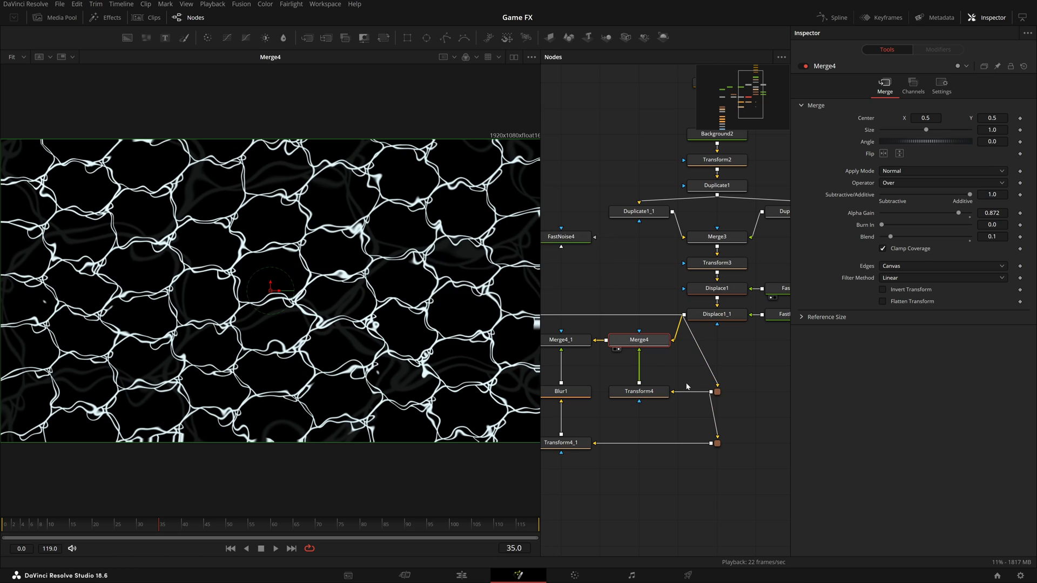
pyautogui.click(715, 315)
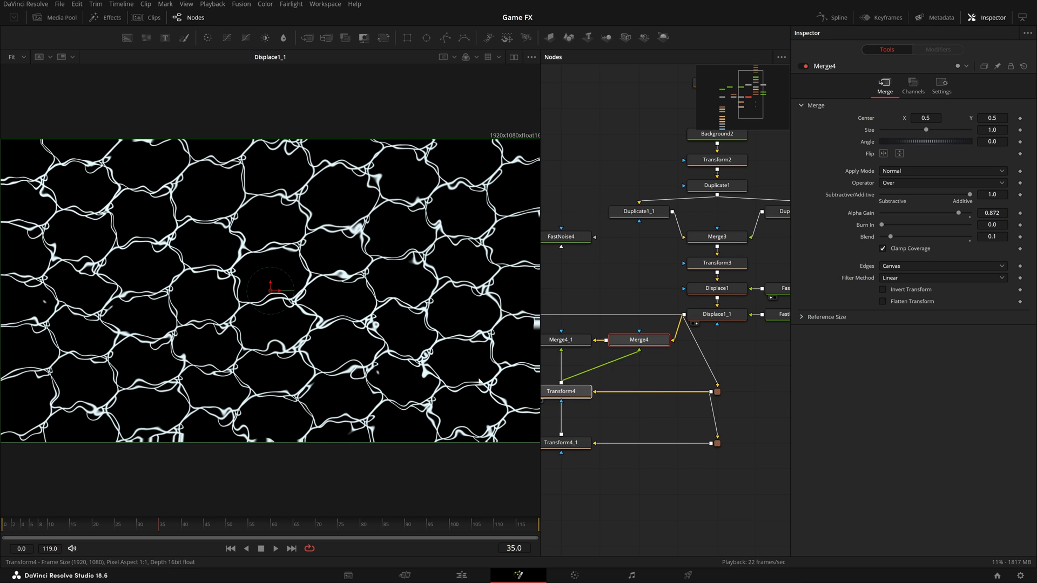
pyautogui.click(638, 391)
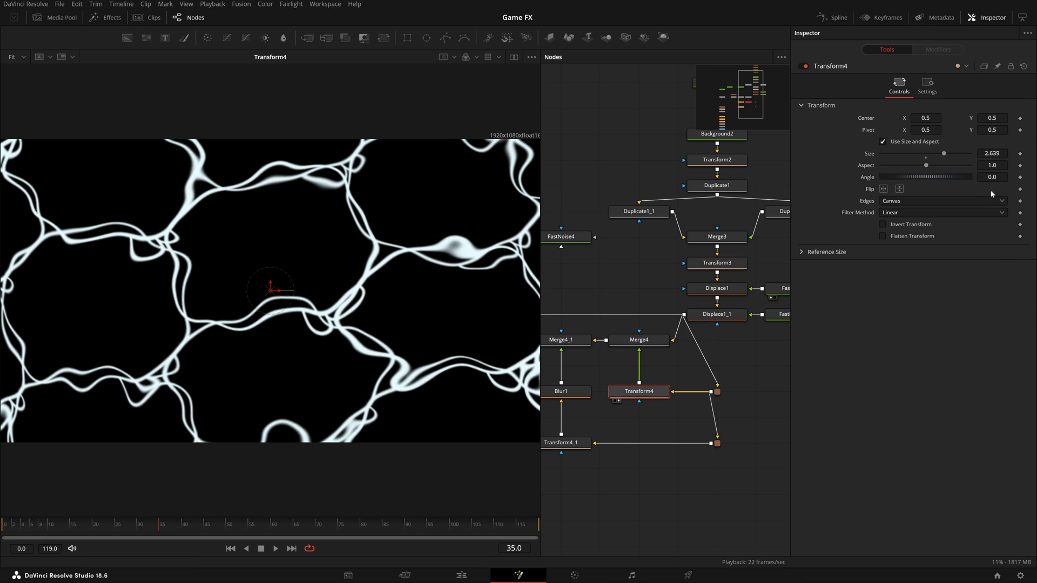
pyautogui.click(638, 340)
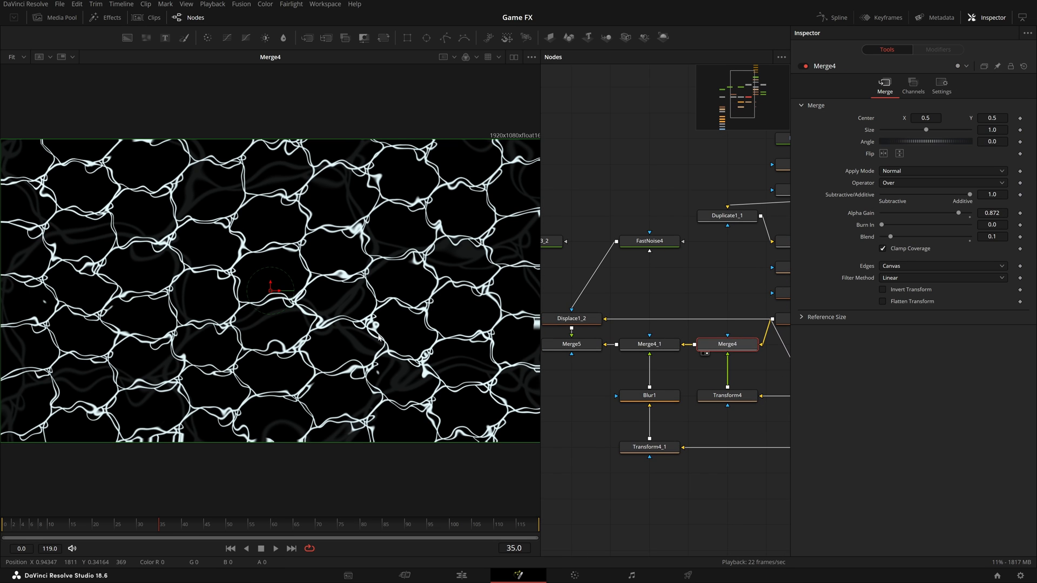
pyautogui.click(275, 548)
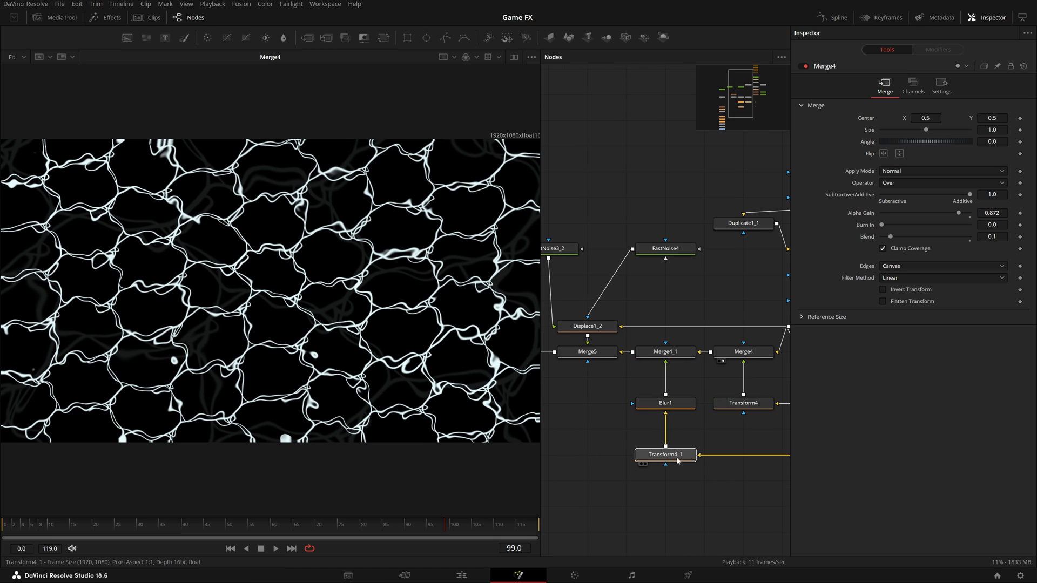
pyautogui.click(665, 351)
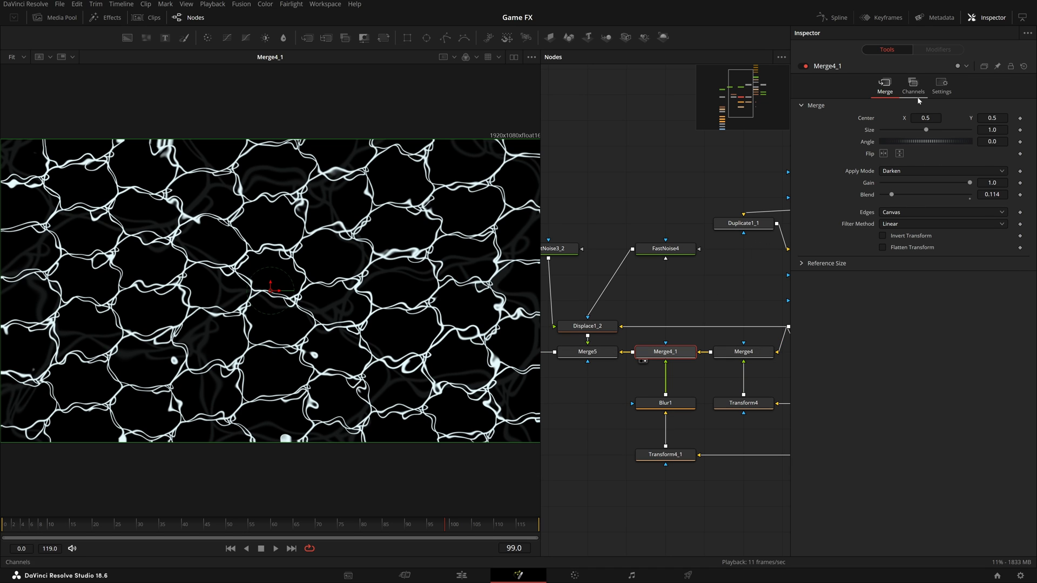
# - Shift the Merge4_1 darken overlay slightly left and compare against the Blur1 output
pyautogui.moveTo(271, 287); pyautogui.dragTo(222, 287)
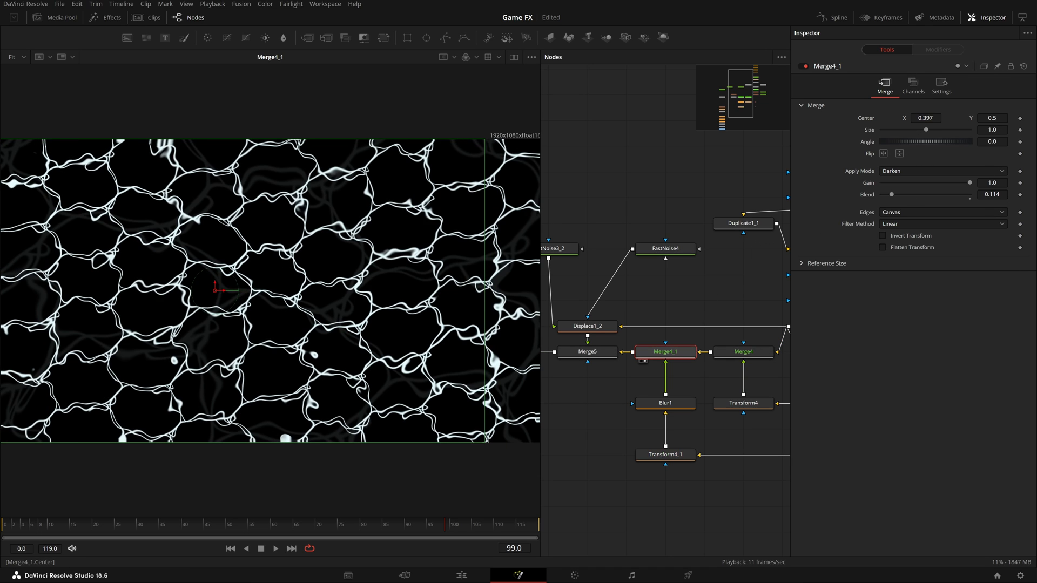
pyautogui.click(664, 454)
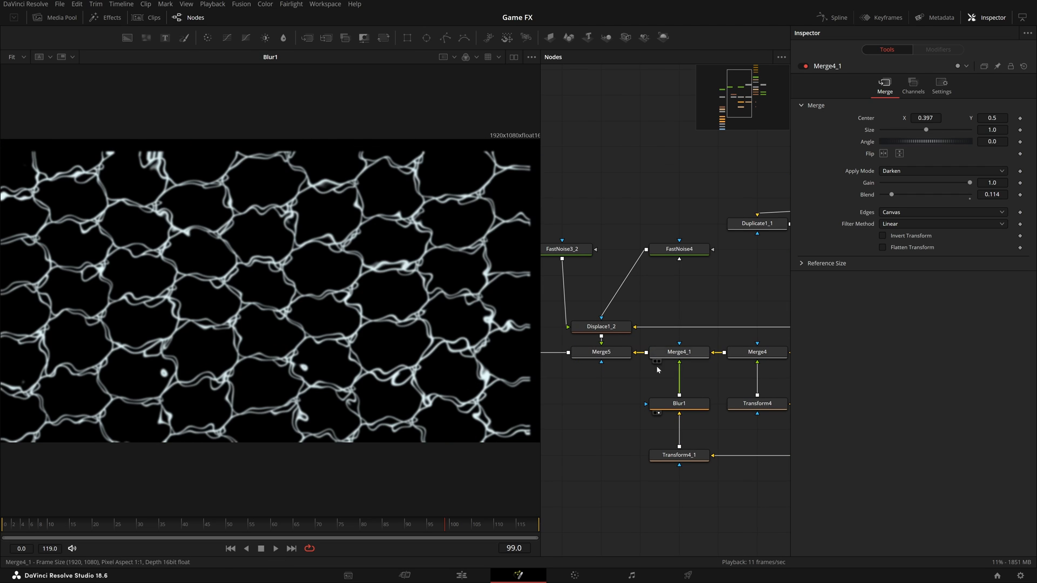
pyautogui.click(678, 351)
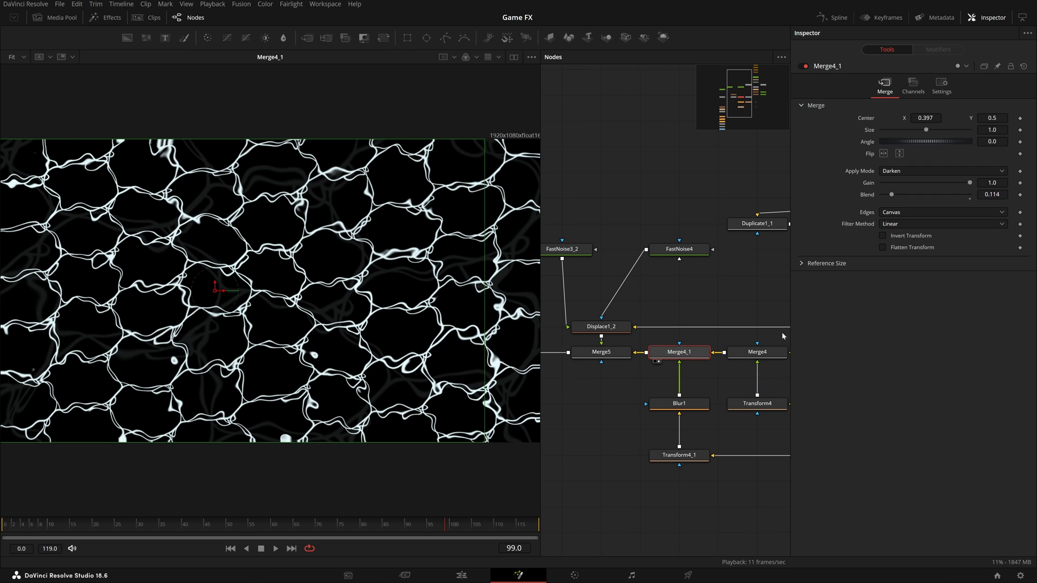
# - Adjust Merge4_1's blend between half and full until dark shadows sit beneath the caustic lines
pyautogui.moveTo(891, 195); pyautogui.dragTo(894, 194)
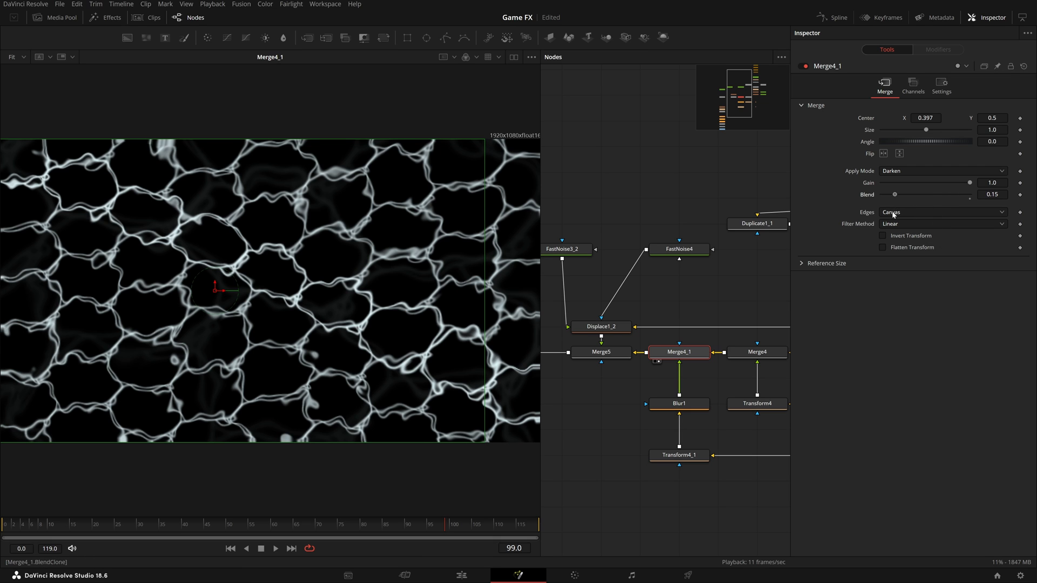
pyautogui.click(942, 170)
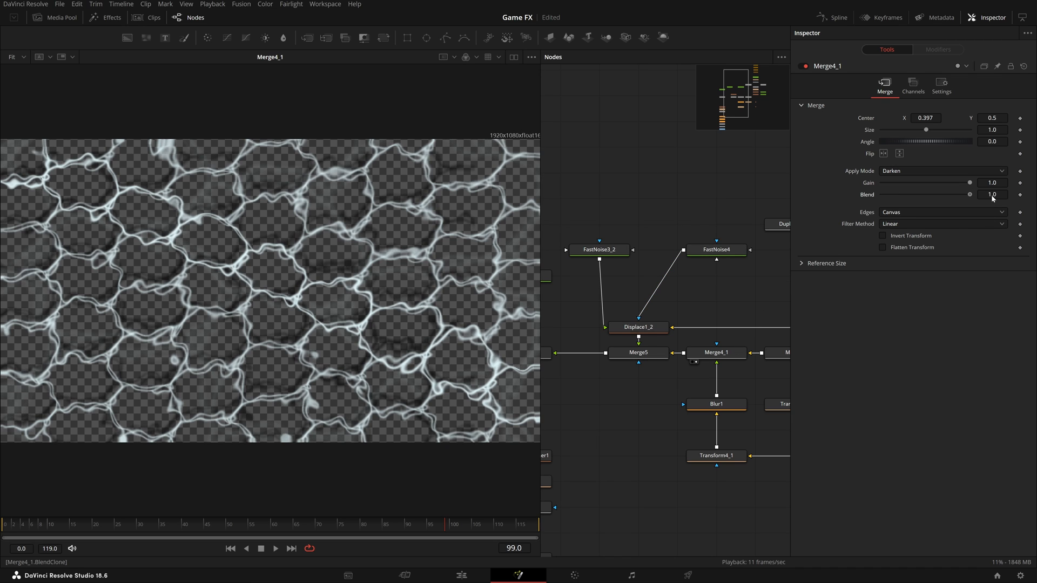
pyautogui.moveTo(968, 195); pyautogui.dragTo(926, 194)
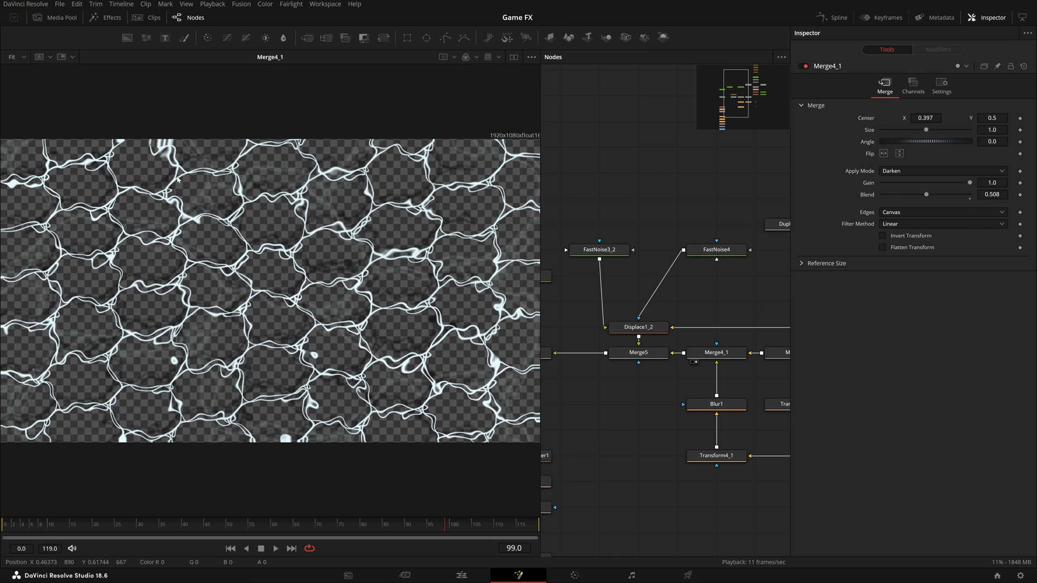
pyautogui.moveTo(925, 194); pyautogui.dragTo(969, 194)
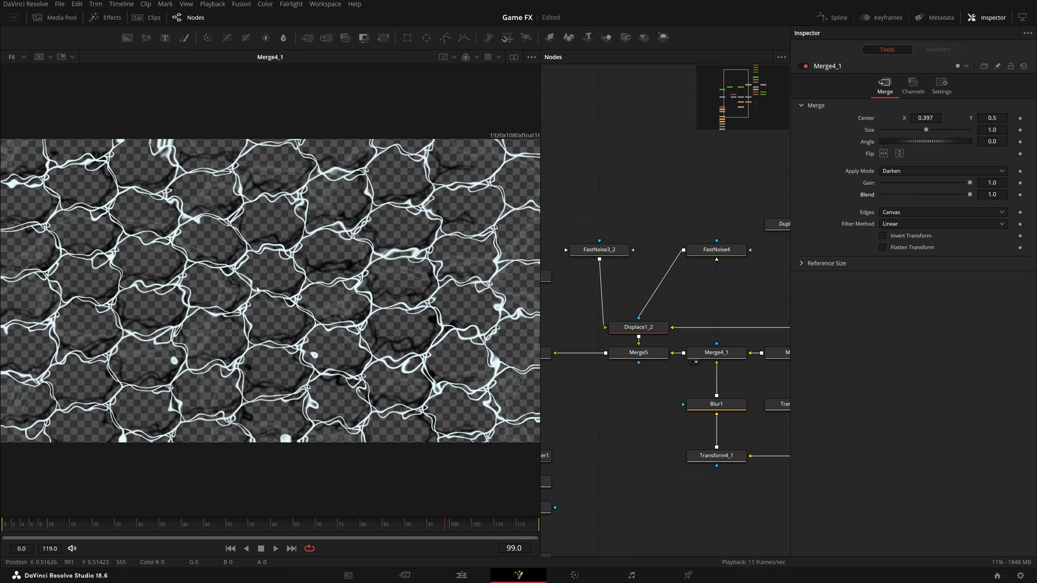
pyautogui.moveTo(970, 194); pyautogui.dragTo(895, 193)
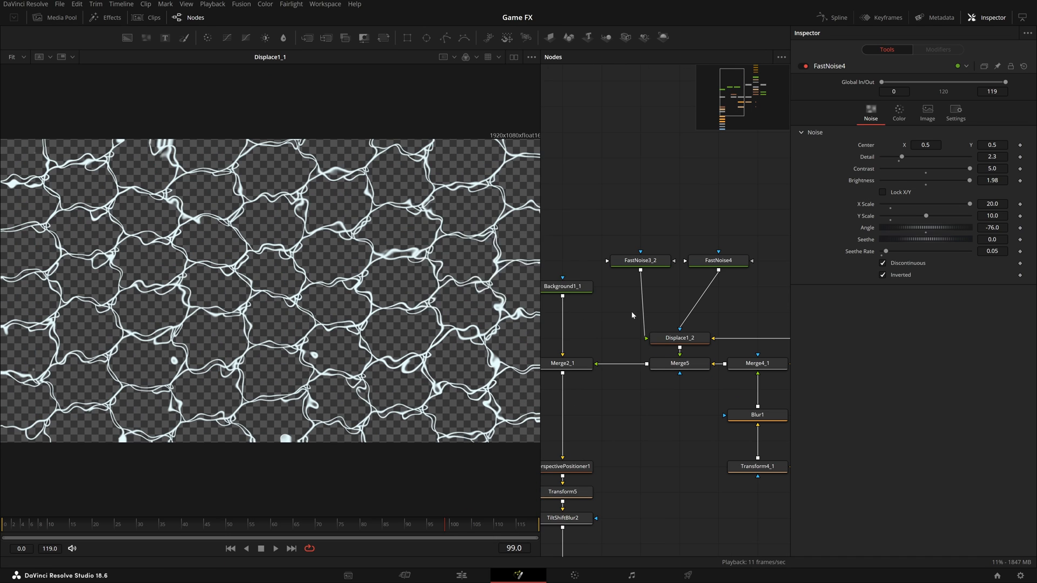
# - Compare Displace1_2 with the combined Merge5 result and settle Merge5's blend at about 0.44
pyautogui.click(717, 260)
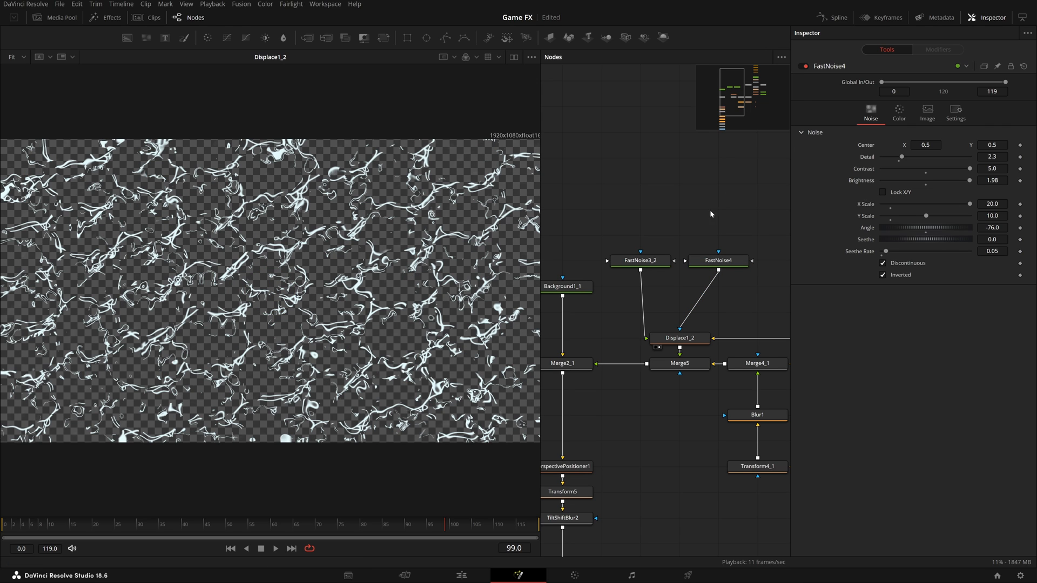
pyautogui.click(717, 260)
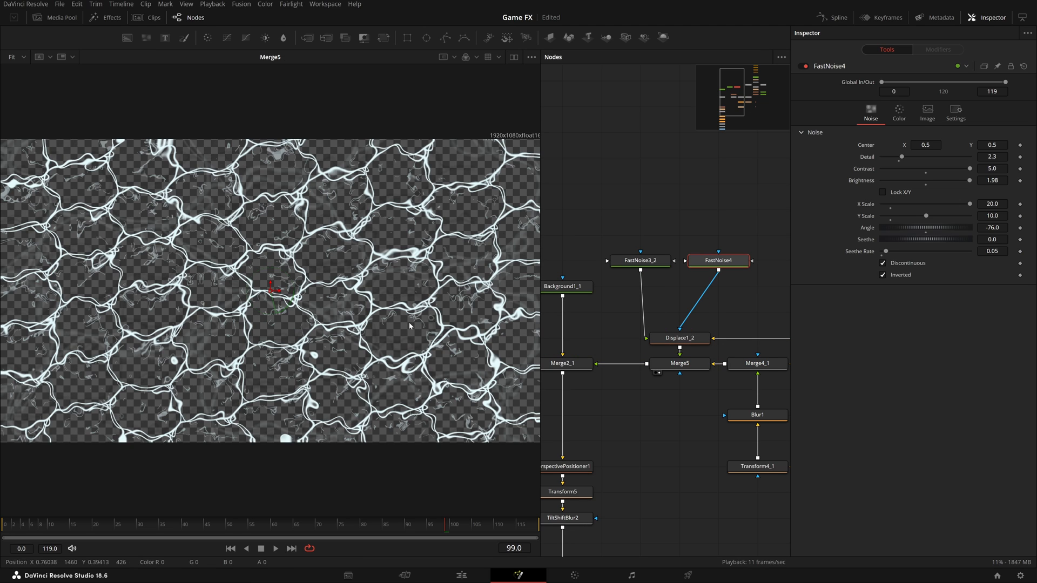
pyautogui.click(679, 363)
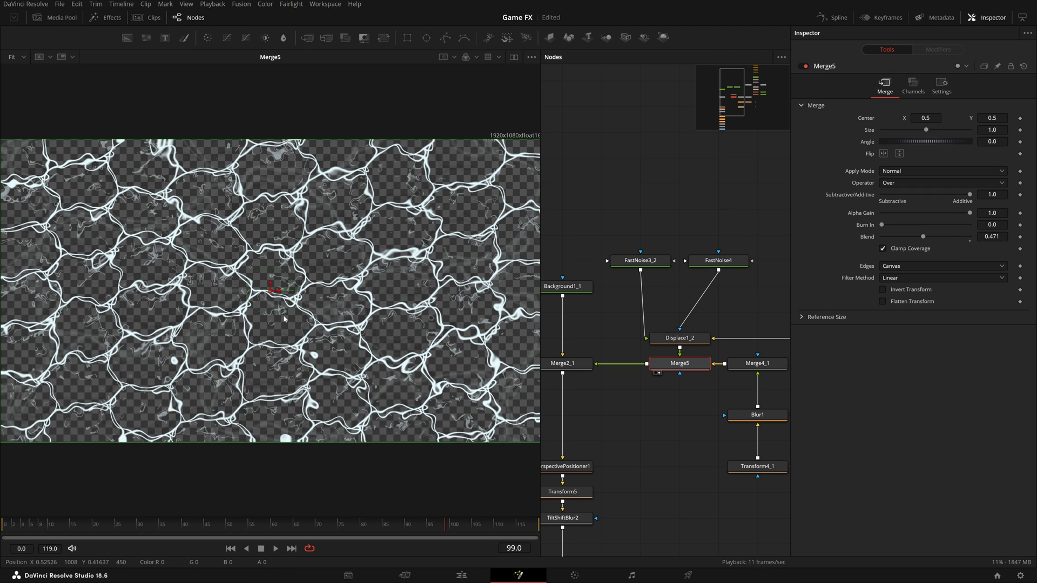
pyautogui.moveTo(923, 236); pyautogui.dragTo(945, 237)
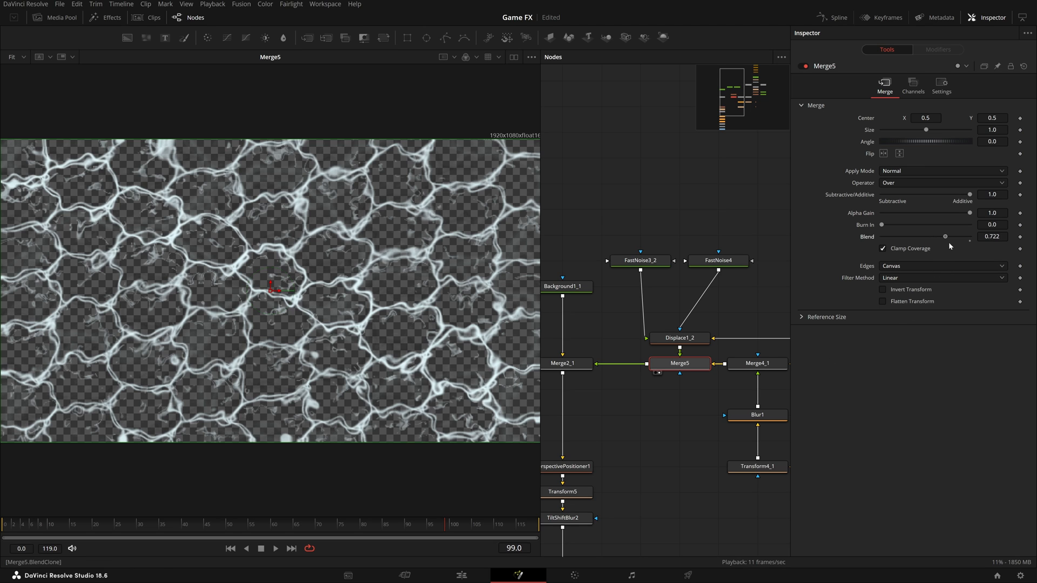
pyautogui.moveTo(945, 237); pyautogui.dragTo(920, 236)
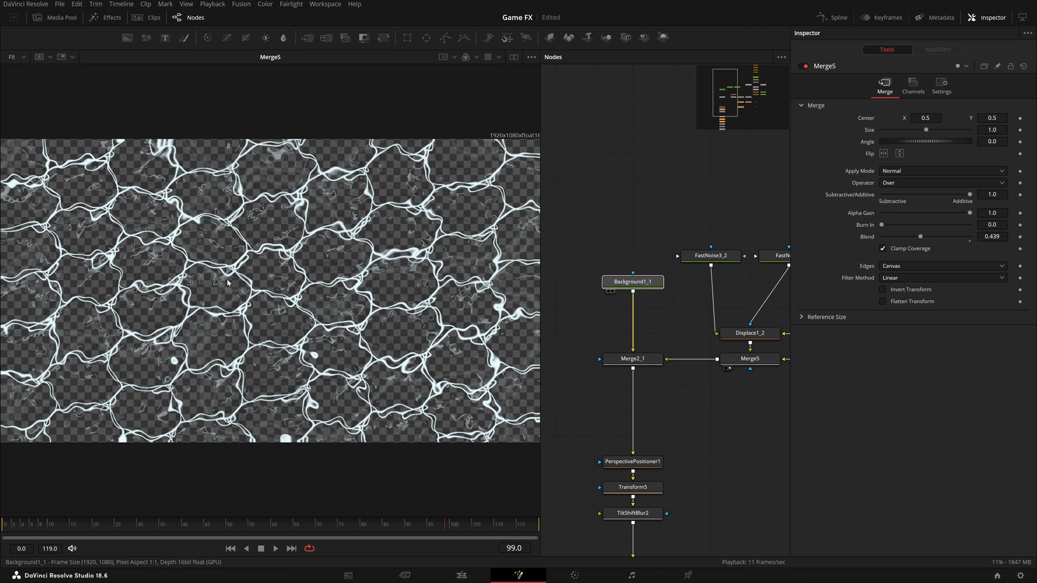
# - Check Background1_1's radial gradient, then bring up Merge4_1's darken settings with blend at 0.076
pyautogui.click(632, 280)
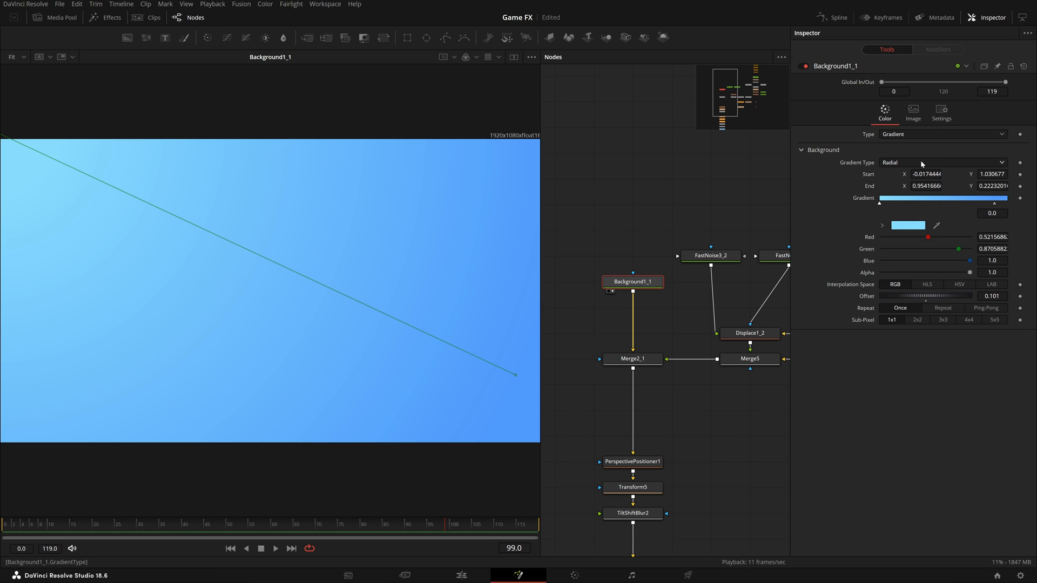
pyautogui.click(942, 162)
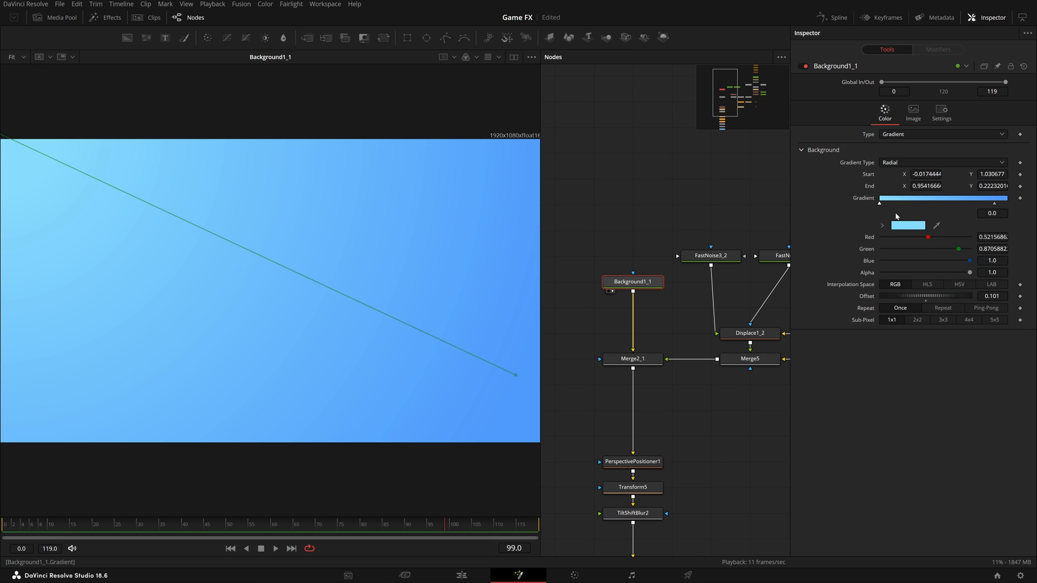
pyautogui.moveTo(886, 242)
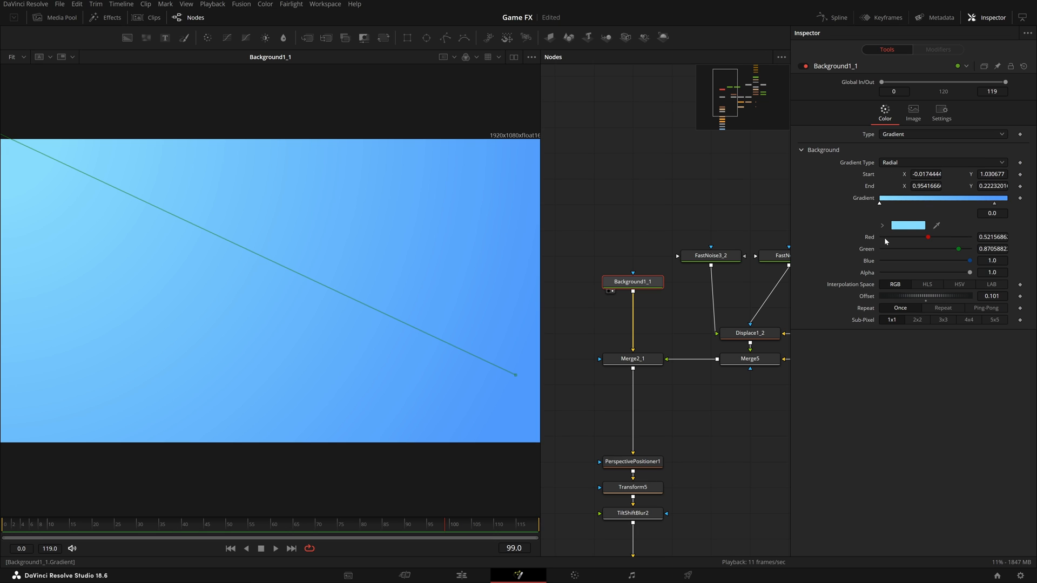
pyautogui.moveTo(997, 206)
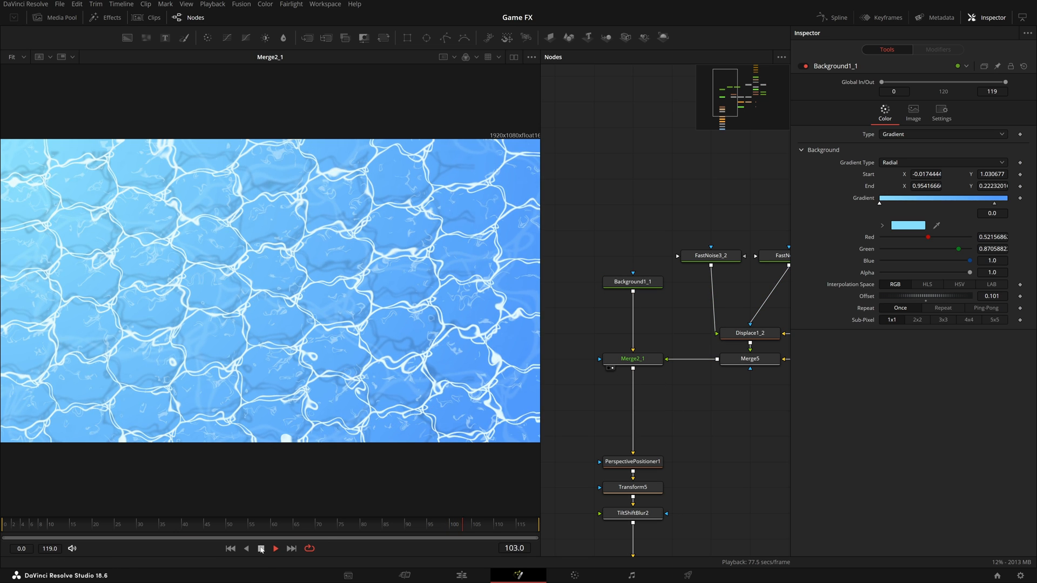
pyautogui.click(261, 548)
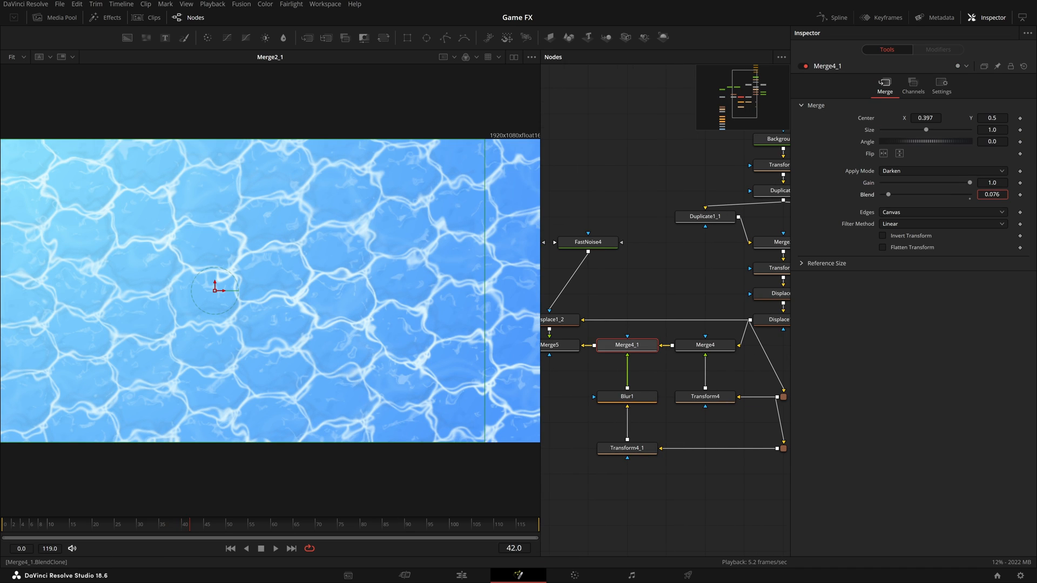
# - Enter 0.1 for Merge4_1's blend, bring the tilted water plane into view and select Transform5
pyautogui.write('0.1')
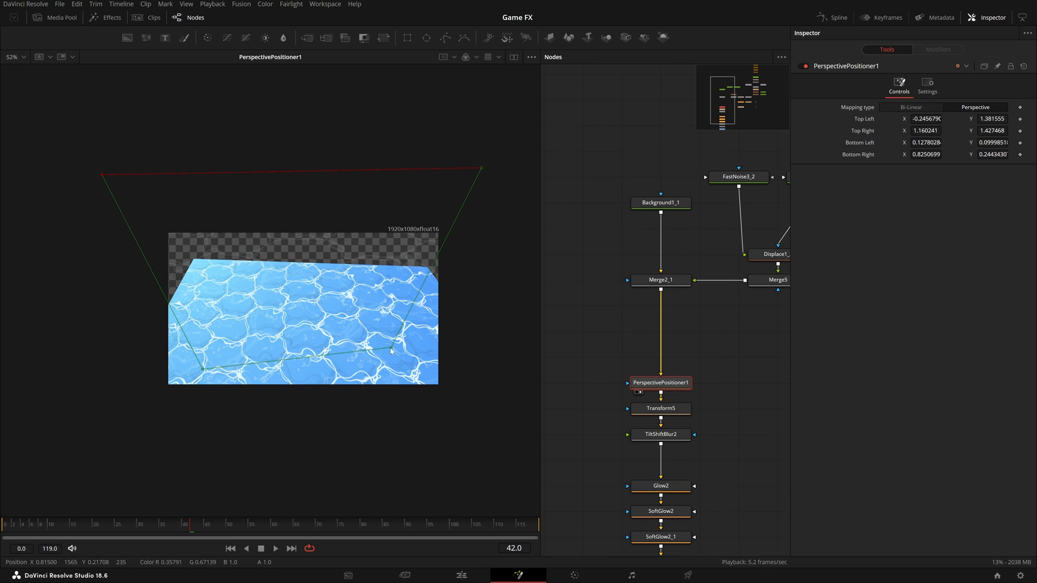
pyautogui.moveTo(391, 351); pyautogui.dragTo(440, 421)
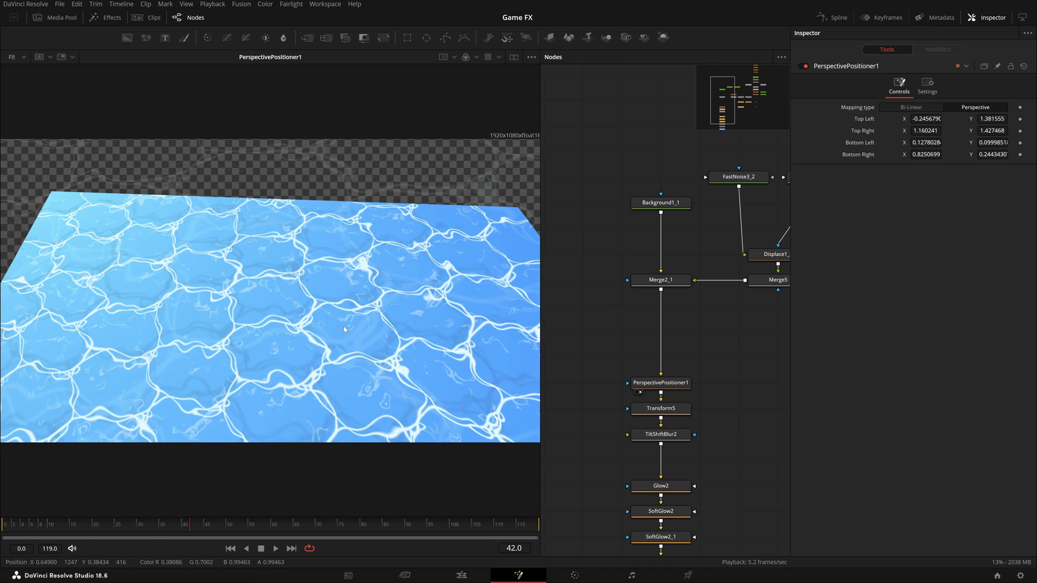
pyautogui.click(658, 408)
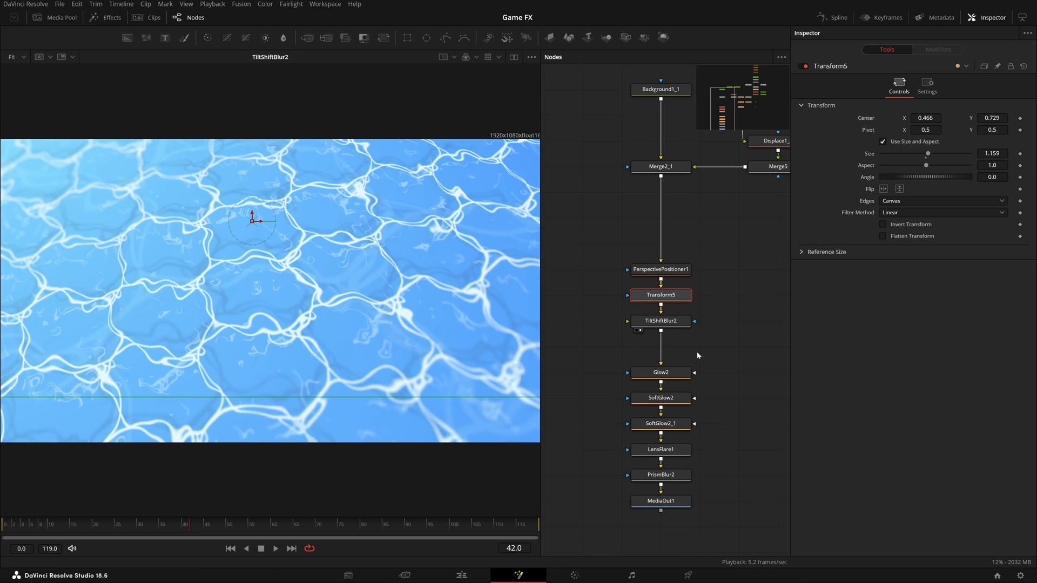
# - Inspect TiltShiftBlur2, SoftGlow2 and LensFlare1 settings in turn, then preview the final MediaOut1 output
pyautogui.click(659, 321)
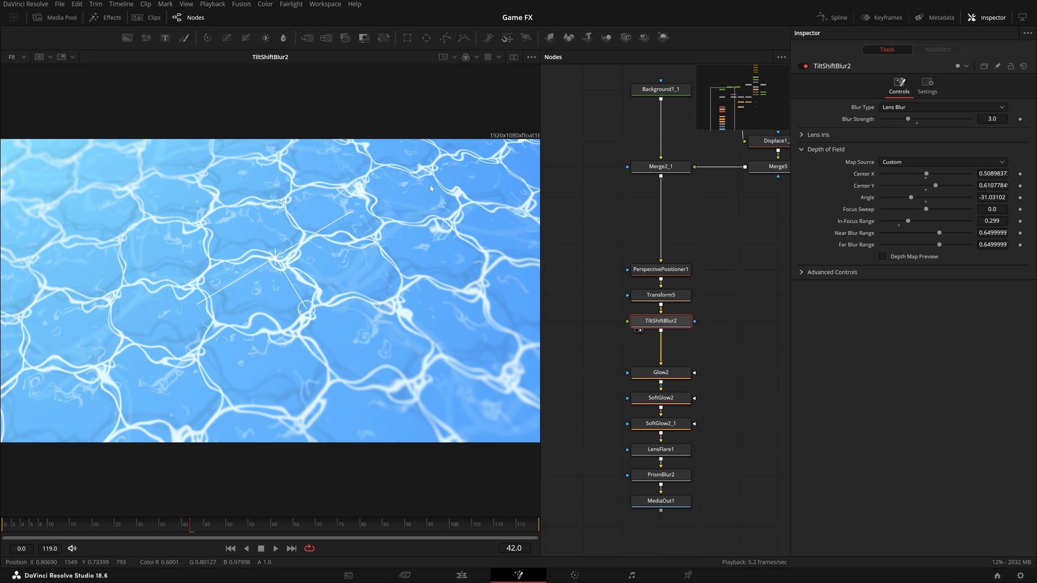
pyautogui.moveTo(727, 317)
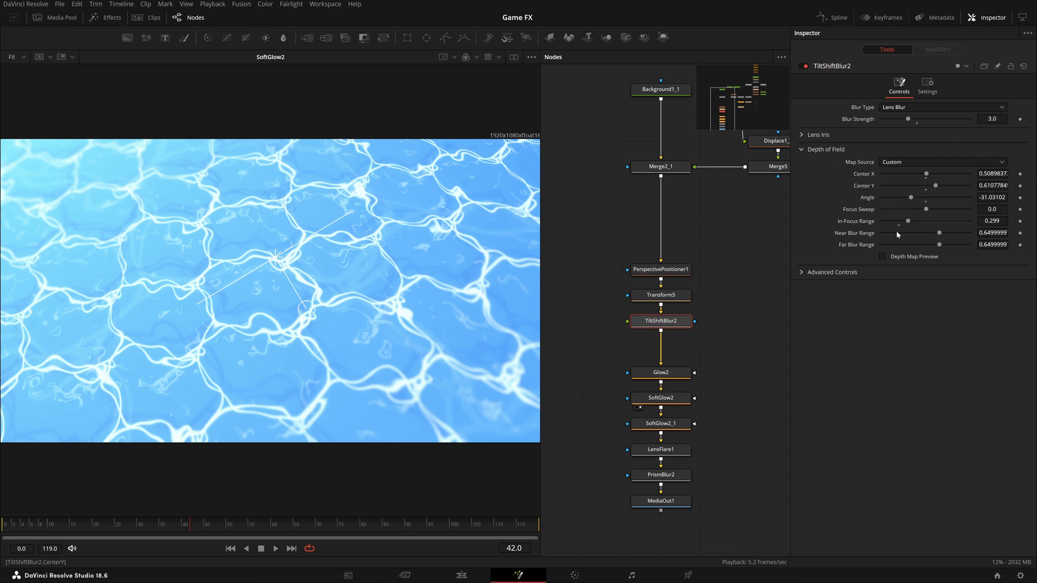
pyautogui.click(660, 397)
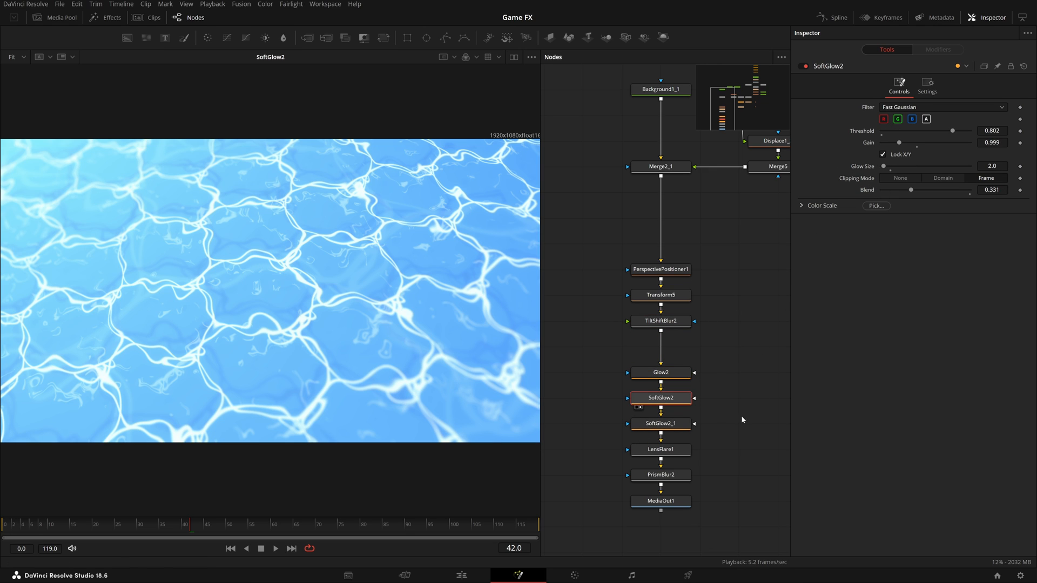
pyautogui.click(659, 449)
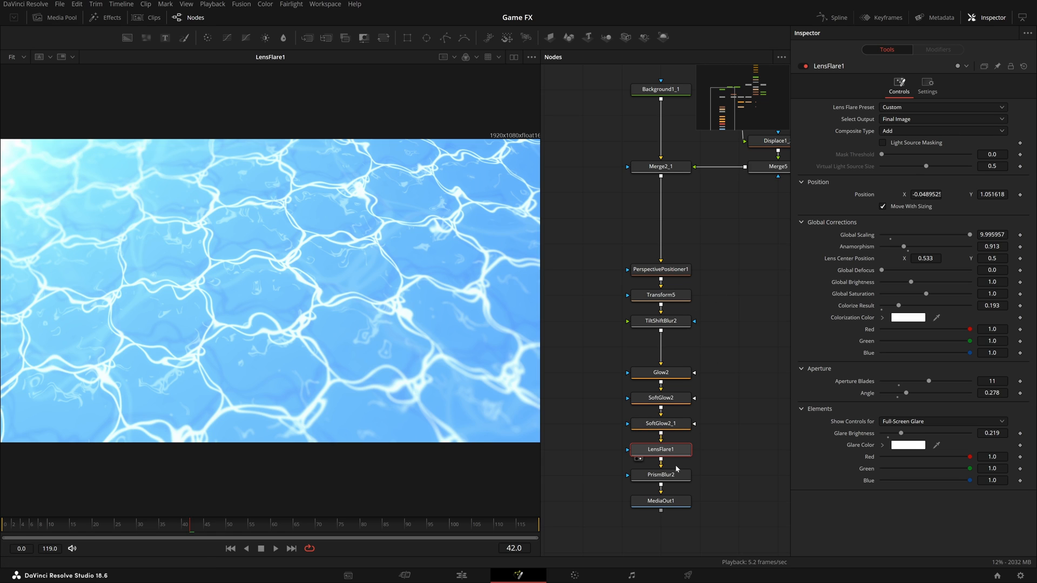
pyautogui.click(639, 484)
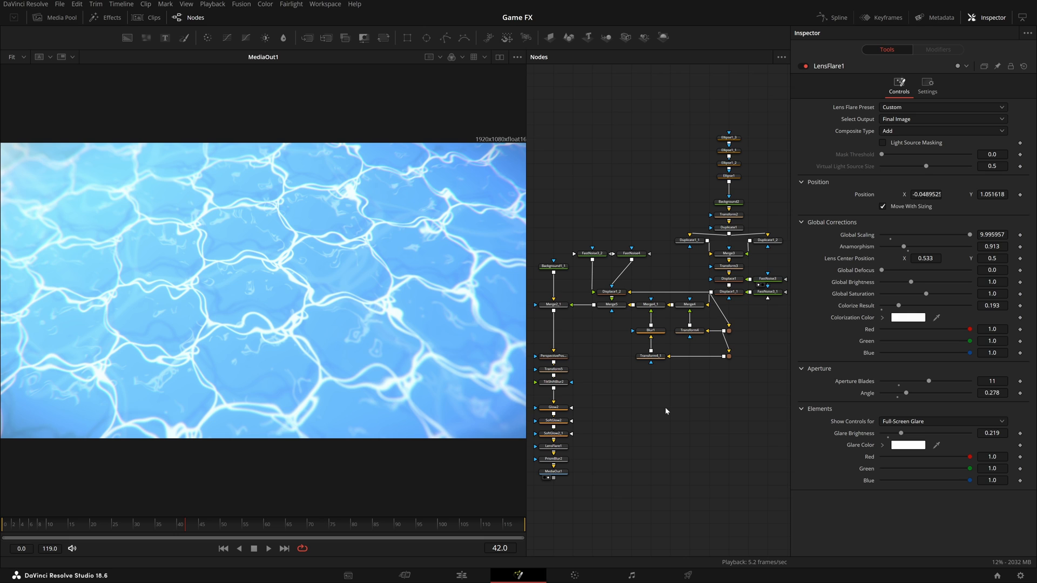
pyautogui.moveTo(756, 107)
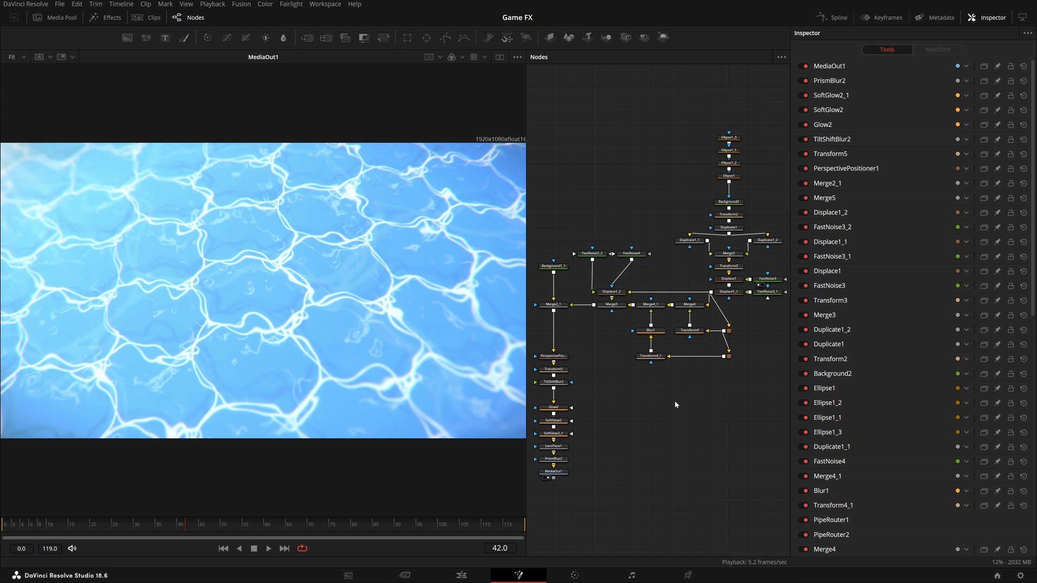
# - Bring the Merge4_1 caustic noise-and-merge branch into view in the node graph
pyautogui.click(267, 548)
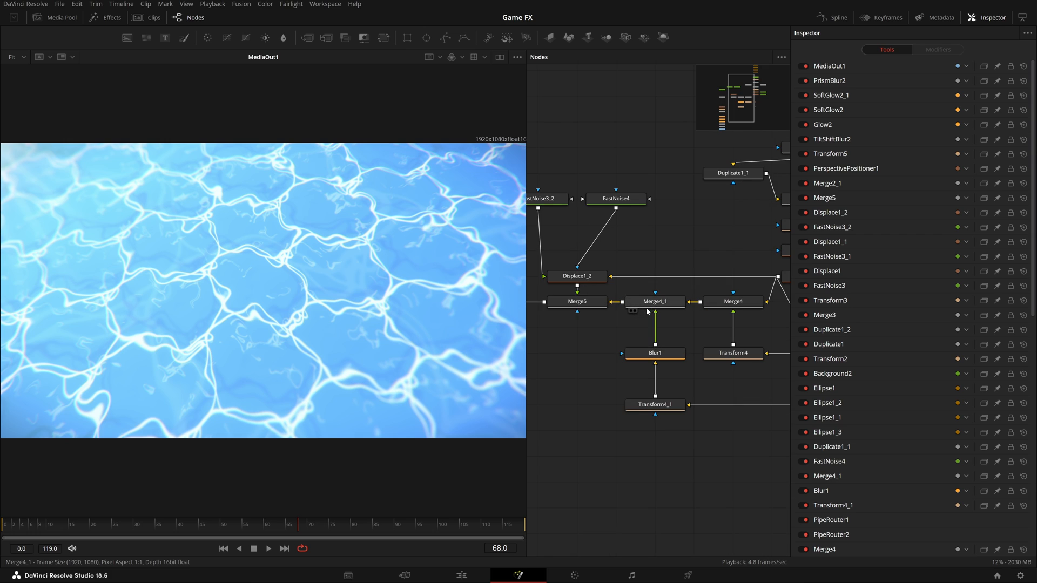
# - Adjust Merge5's Blend slider to change how strongly it mixes its layers
pyautogui.click(575, 302)
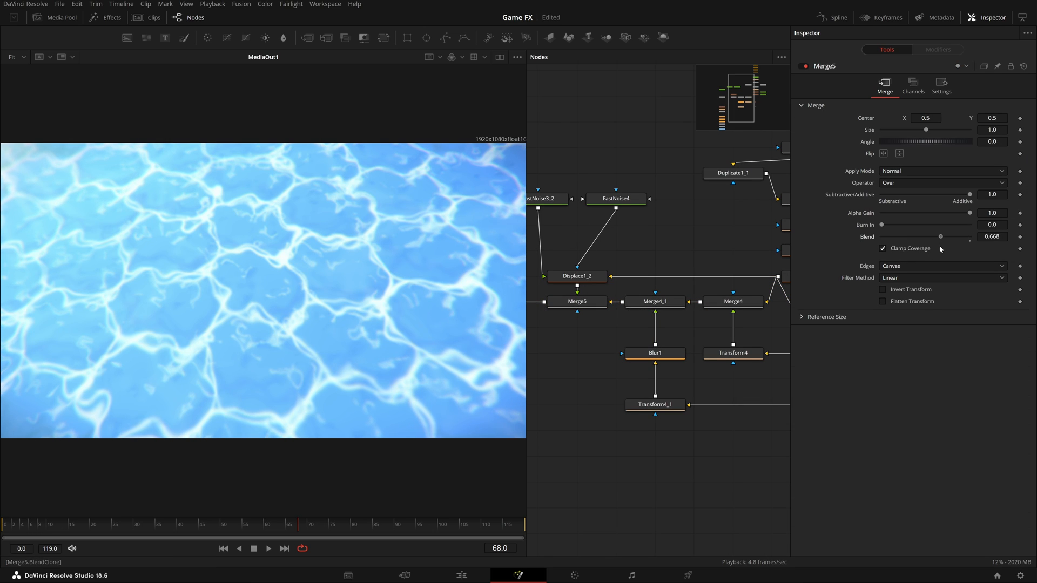
pyautogui.moveTo(939, 236); pyautogui.dragTo(968, 237)
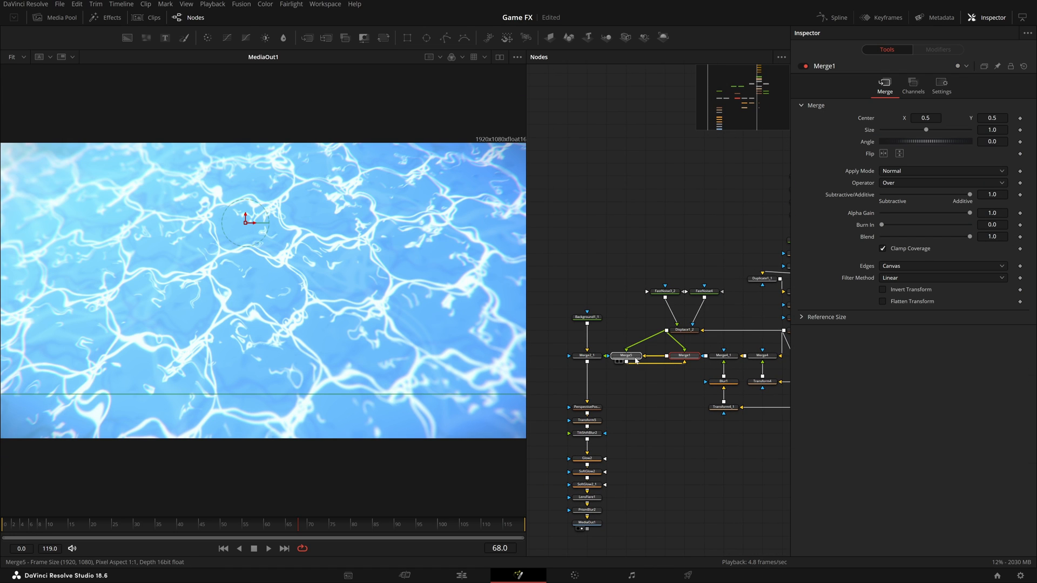
# - Preview Merge5 and switch its apply mode to Darken at 0.75 blend
pyautogui.click(625, 355)
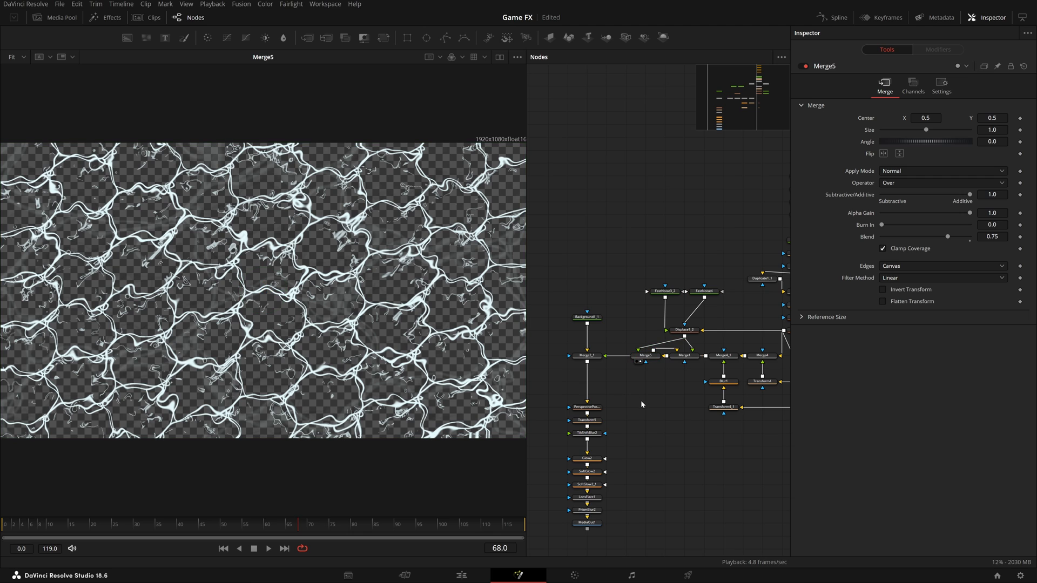
pyautogui.click(942, 171)
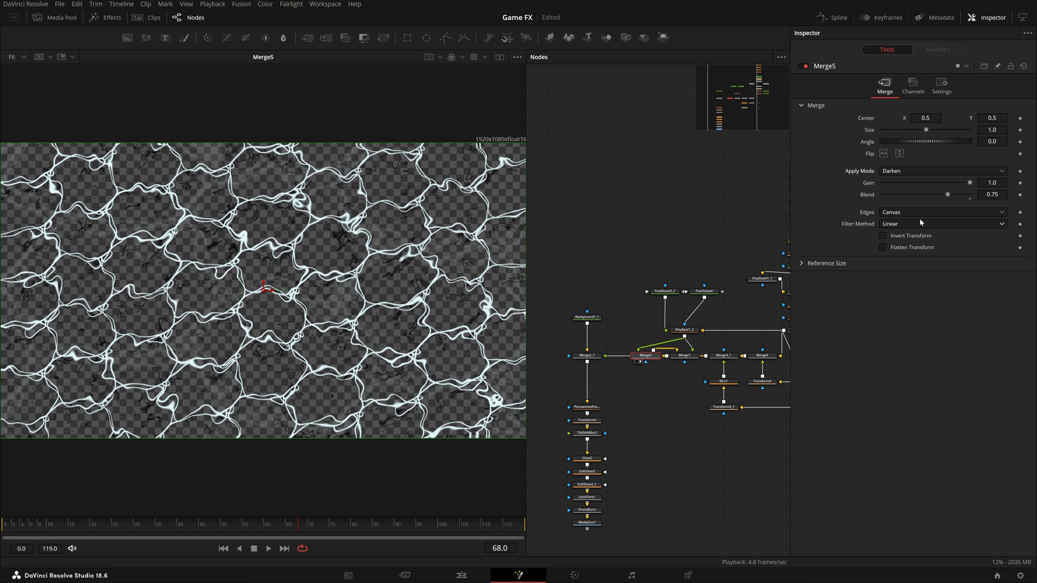